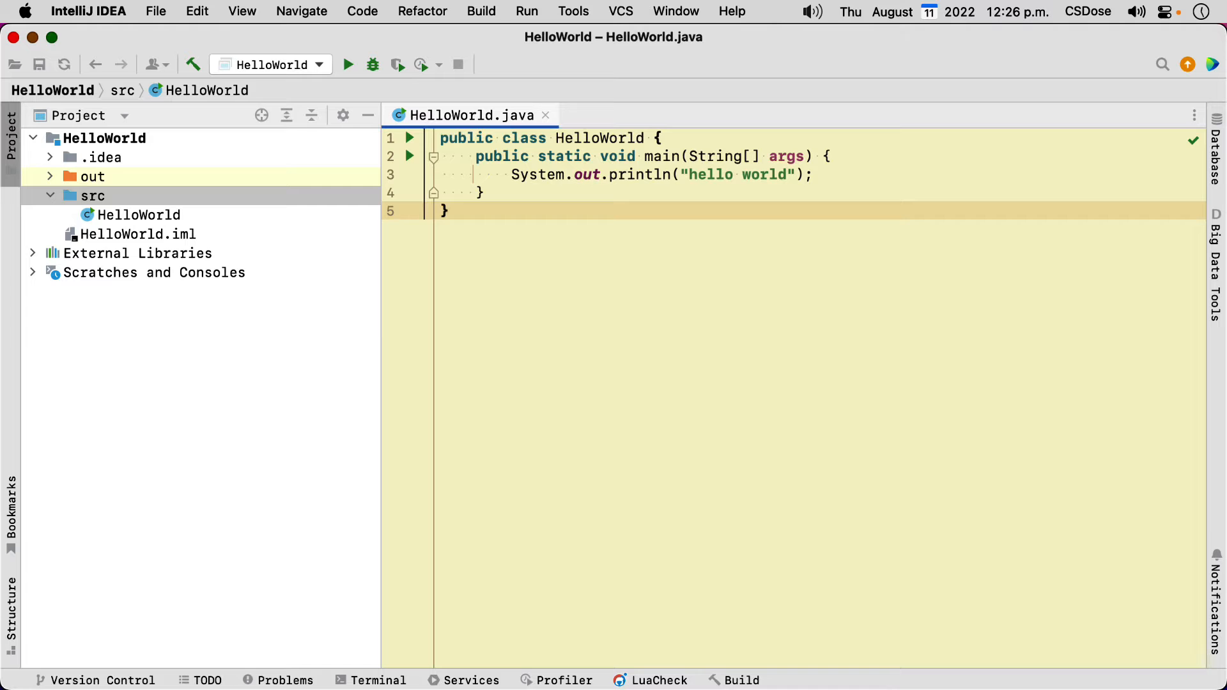
Select the .idea folder and the HelloWorld.iml file in the HelloWorld project tree.
left_click(154, 11)
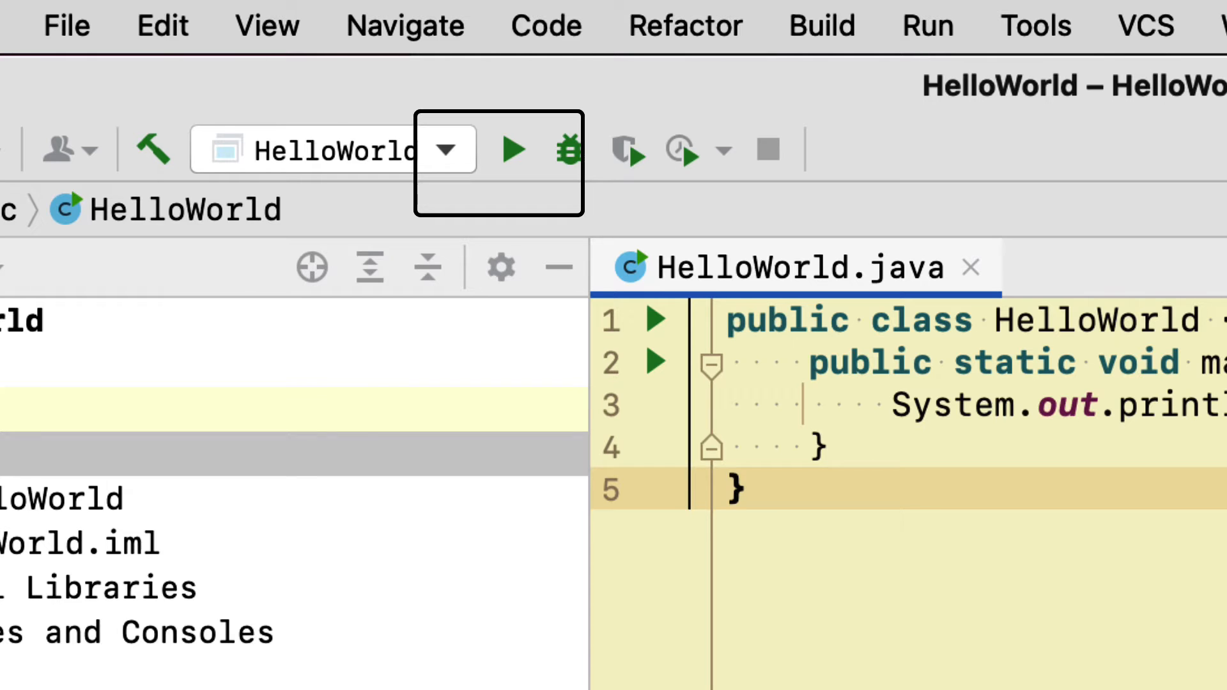
left_click(512, 149)
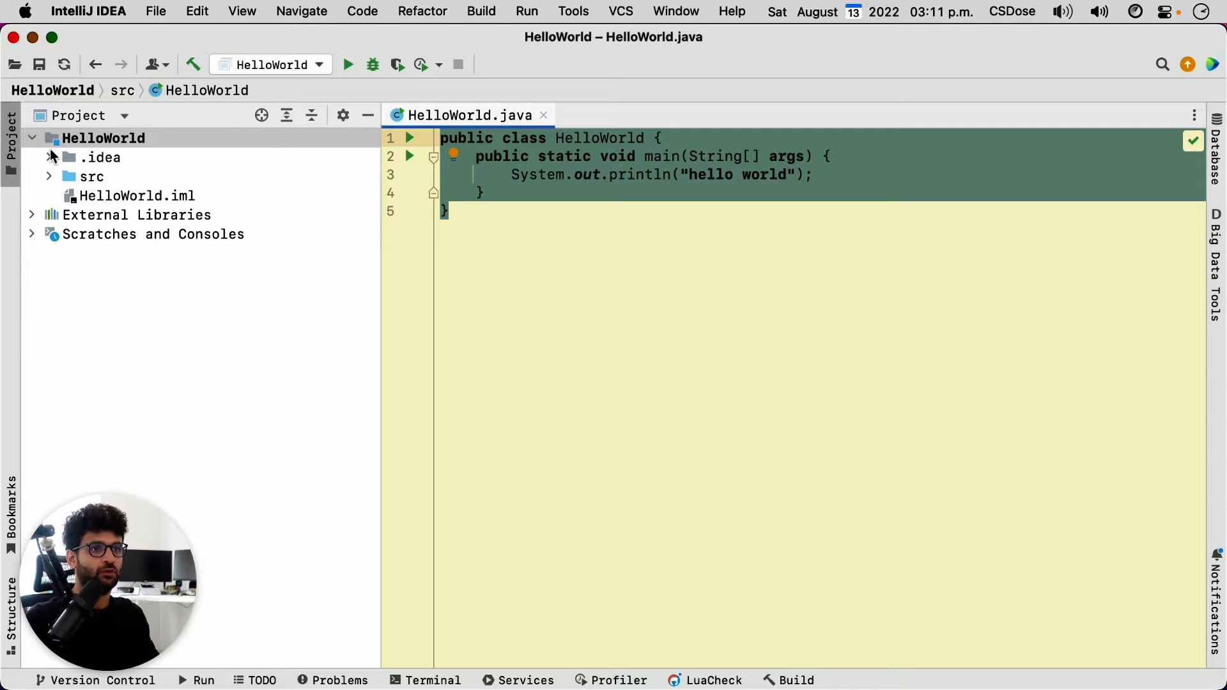
left_click(100, 157)
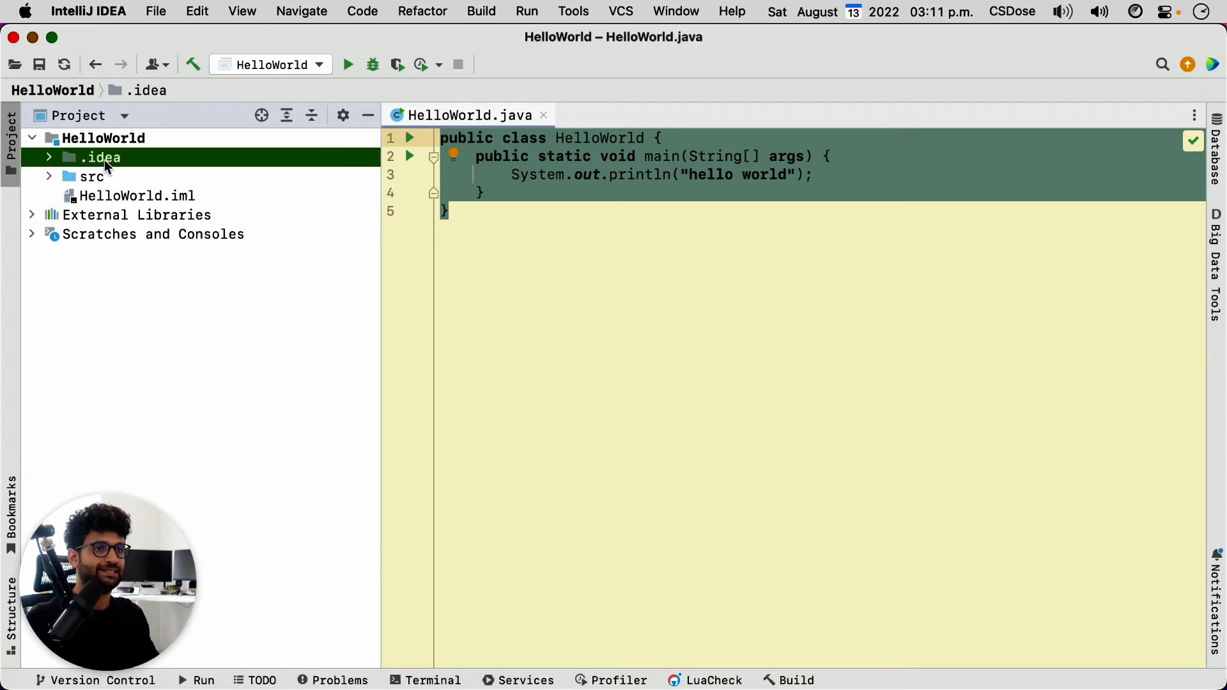
left_click(137, 195)
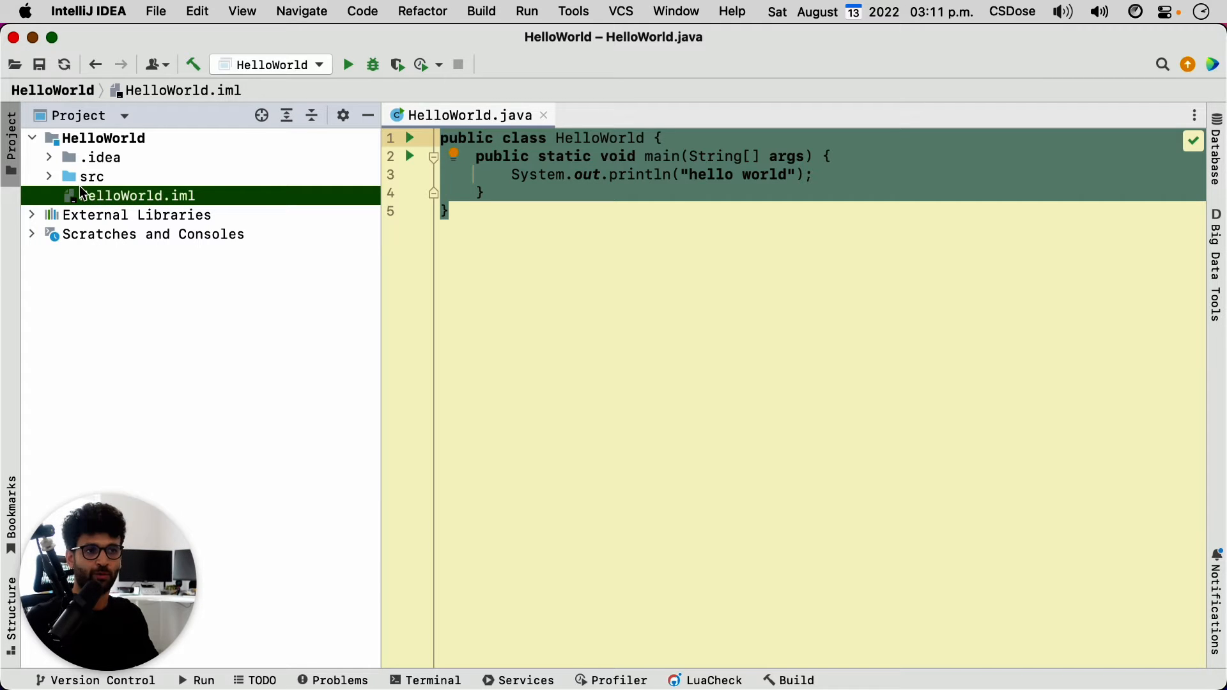
mouse_move(52, 184)
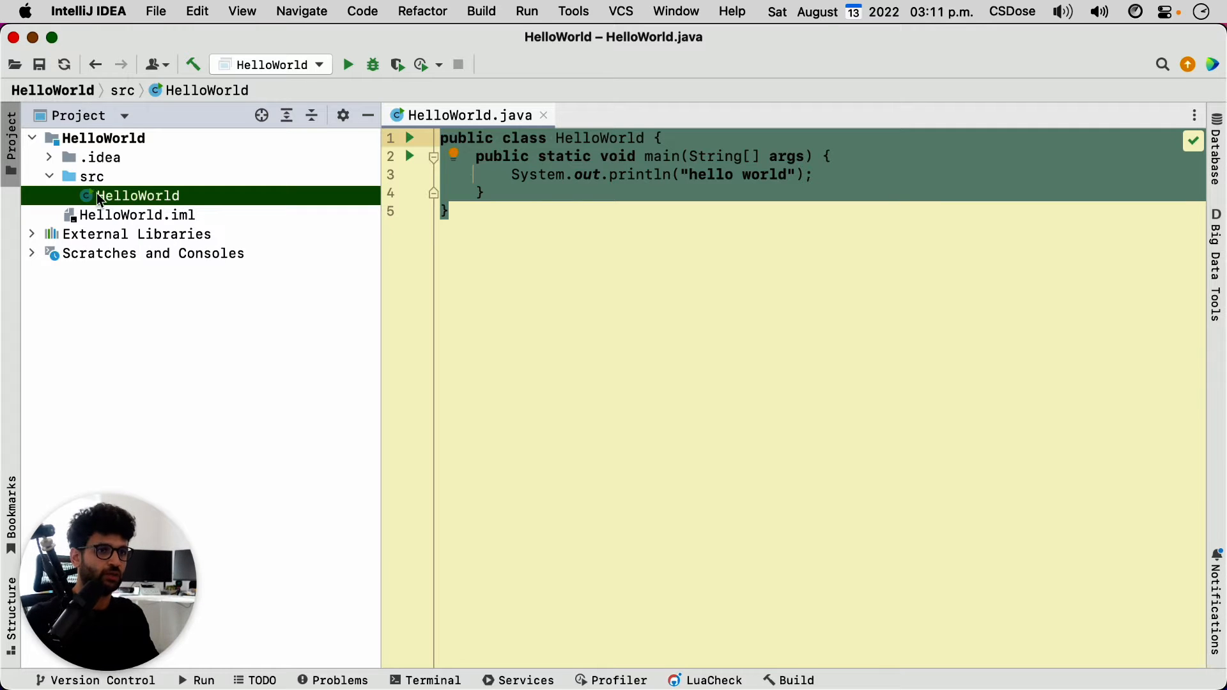
mouse_move(160, 201)
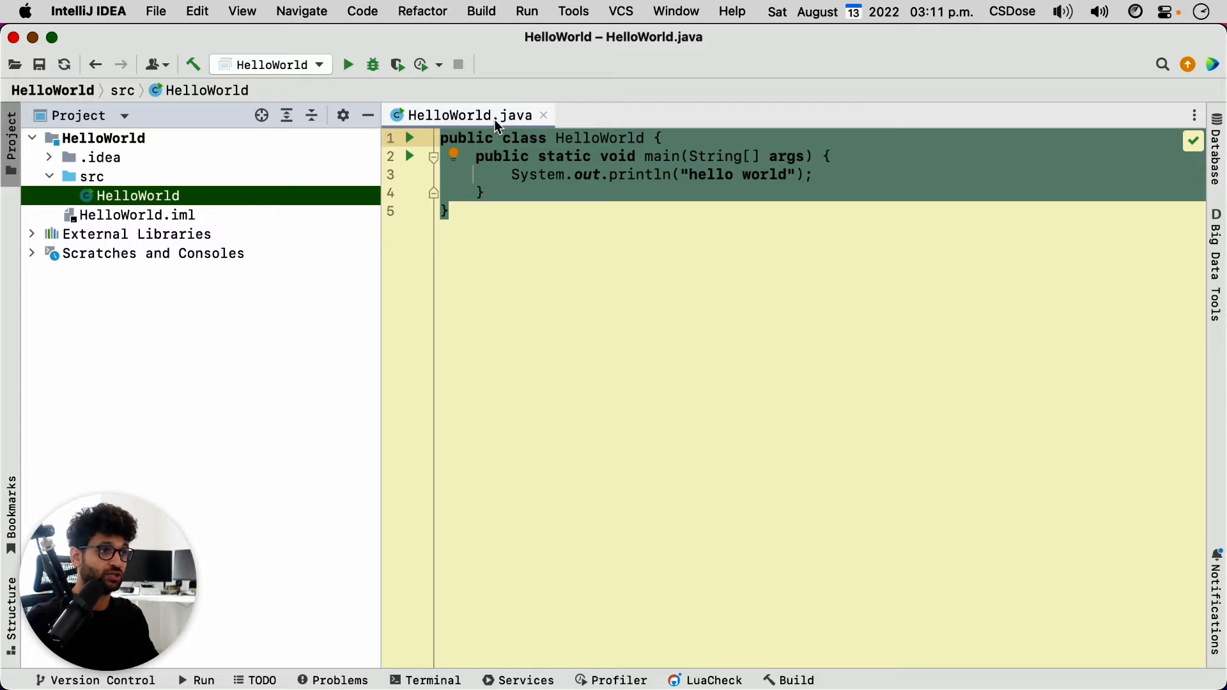
mouse_move(467, 115)
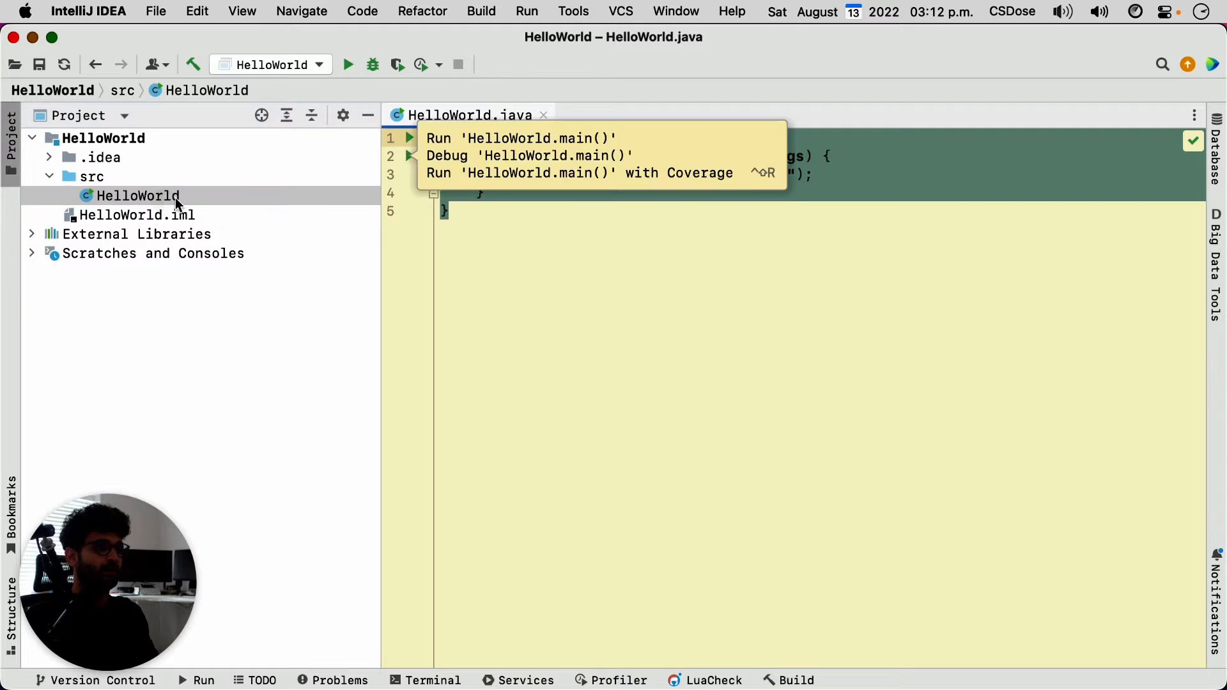
mouse_move(347, 64)
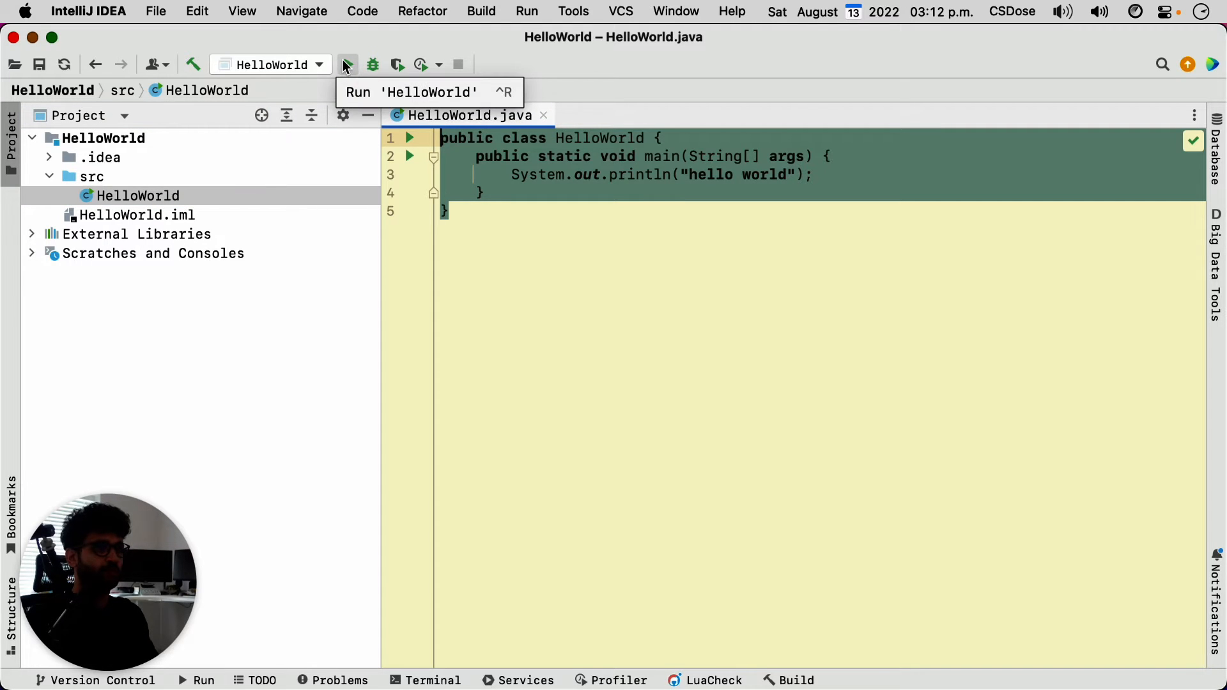
Run HelloWorld to exit code 0 and select out/production/HelloWorld/HelloWorld.class.
left_click(348, 64)
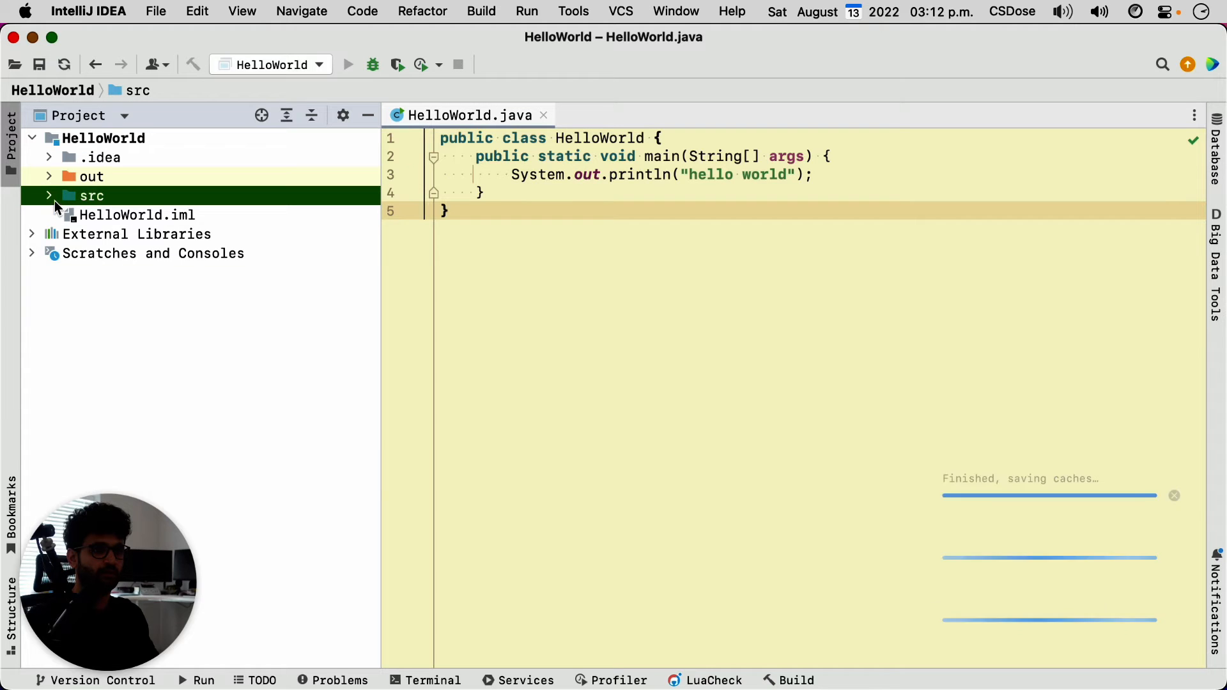
left_click(348, 64)
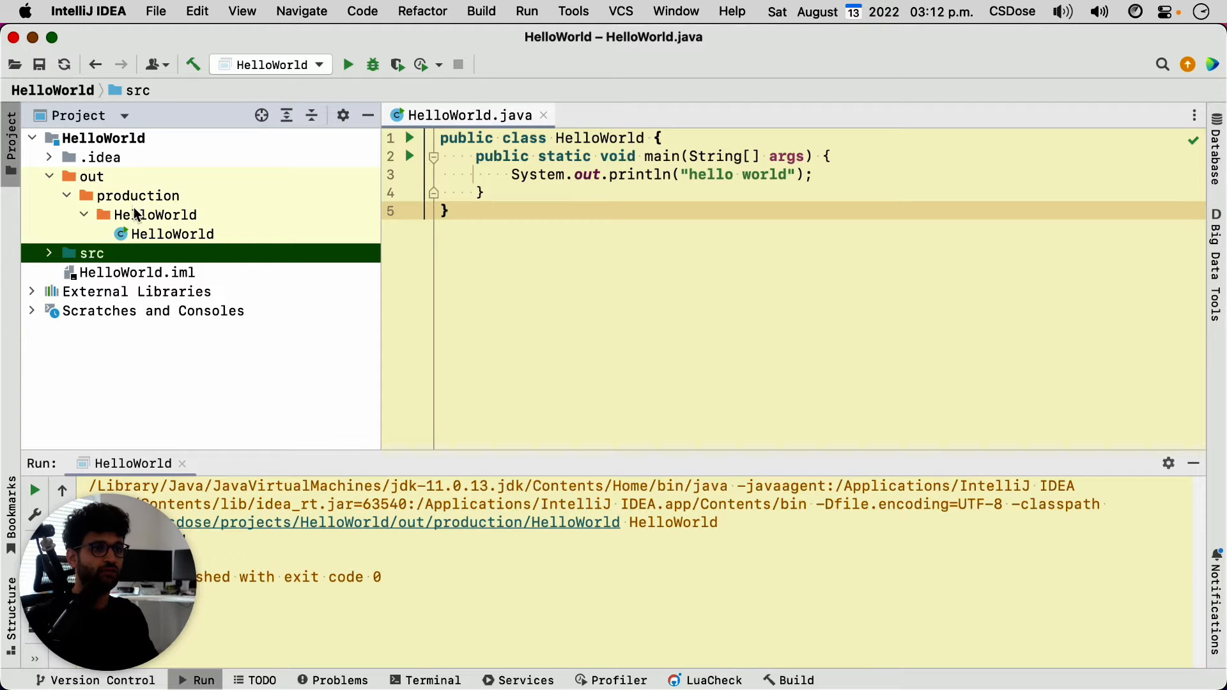
left_click(154, 215)
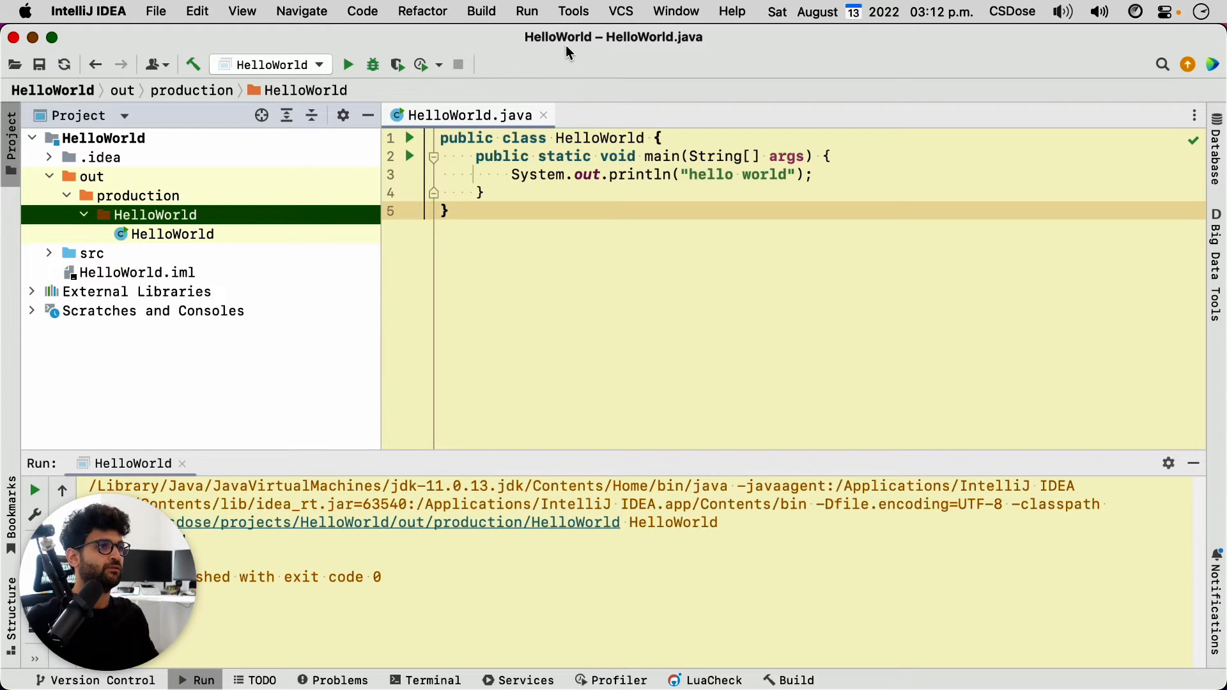
left_click(172, 234)
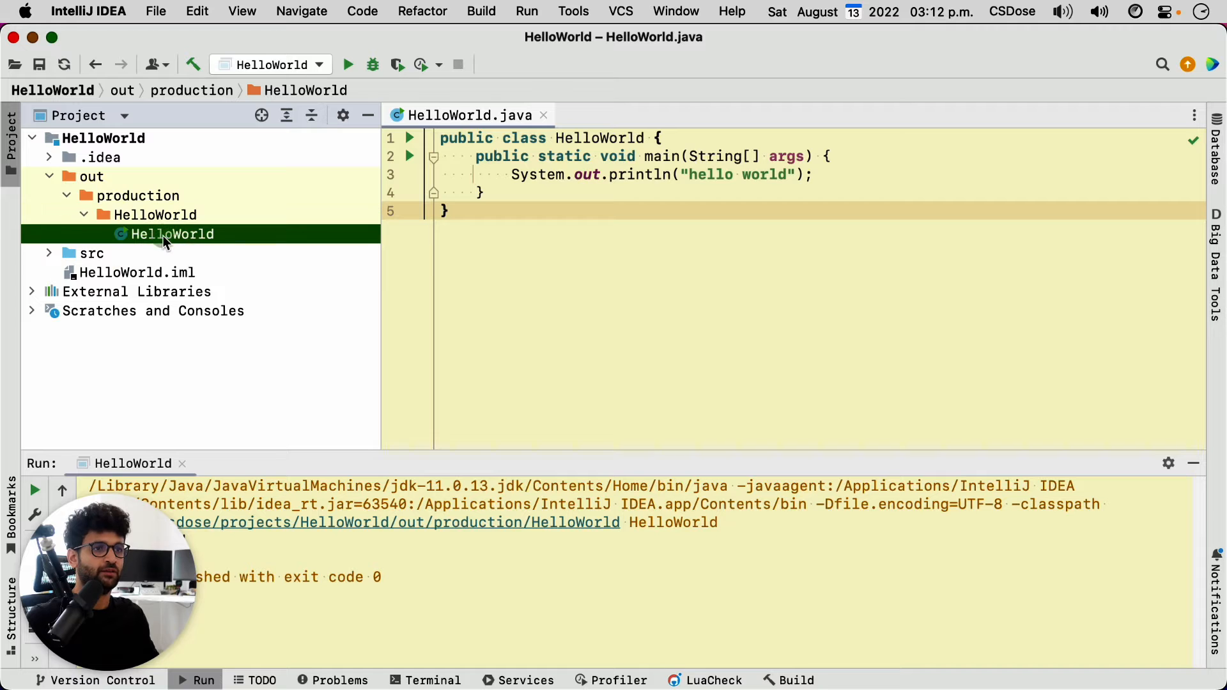
left_click(171, 233)
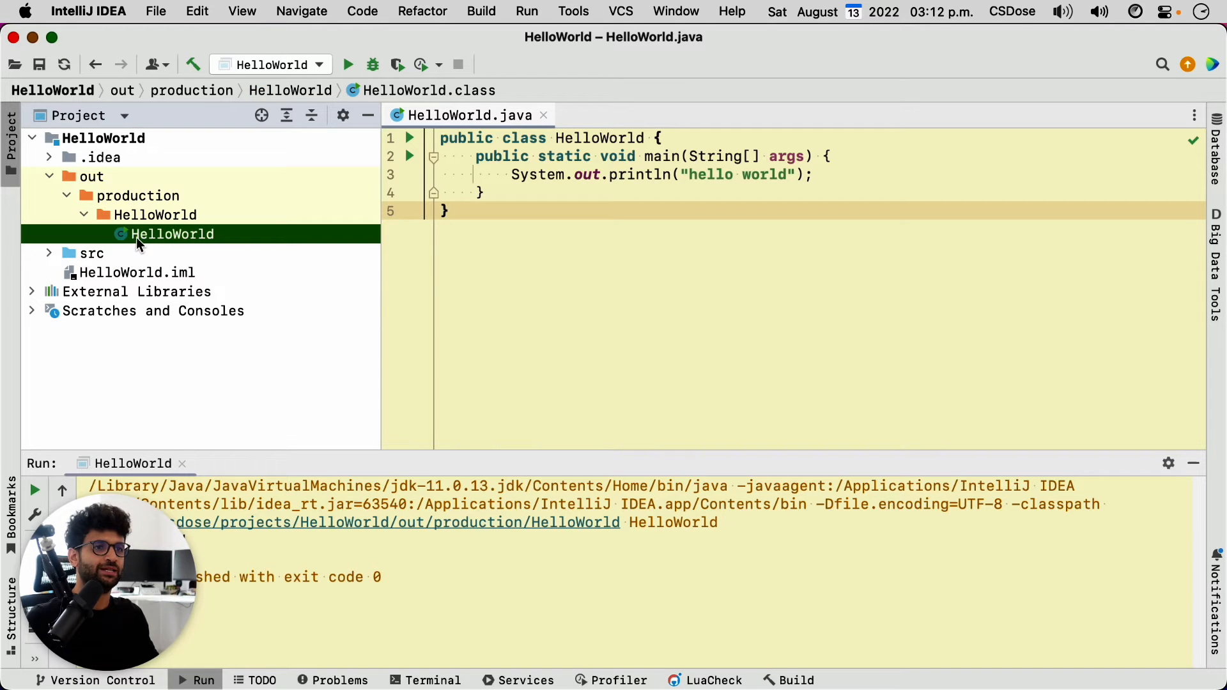
Reveal the HelloWorld output folder in Finder, open it and select HelloWorld.class.
right_click(171, 234)
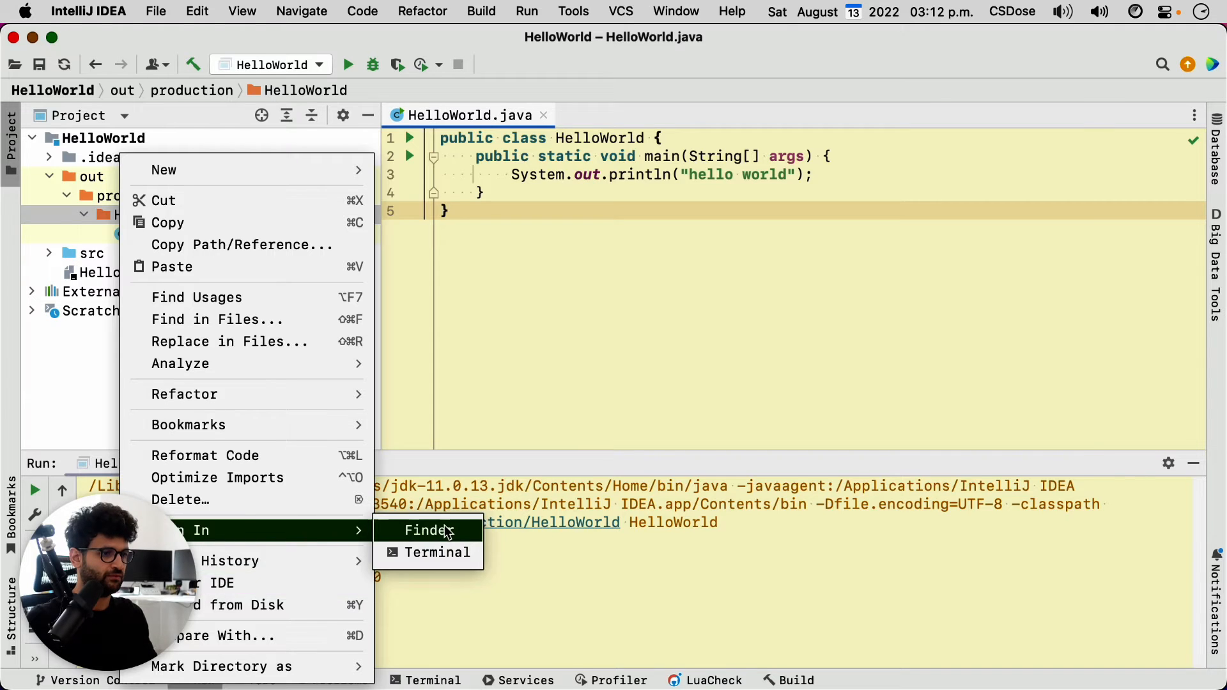
left_click(425, 530)
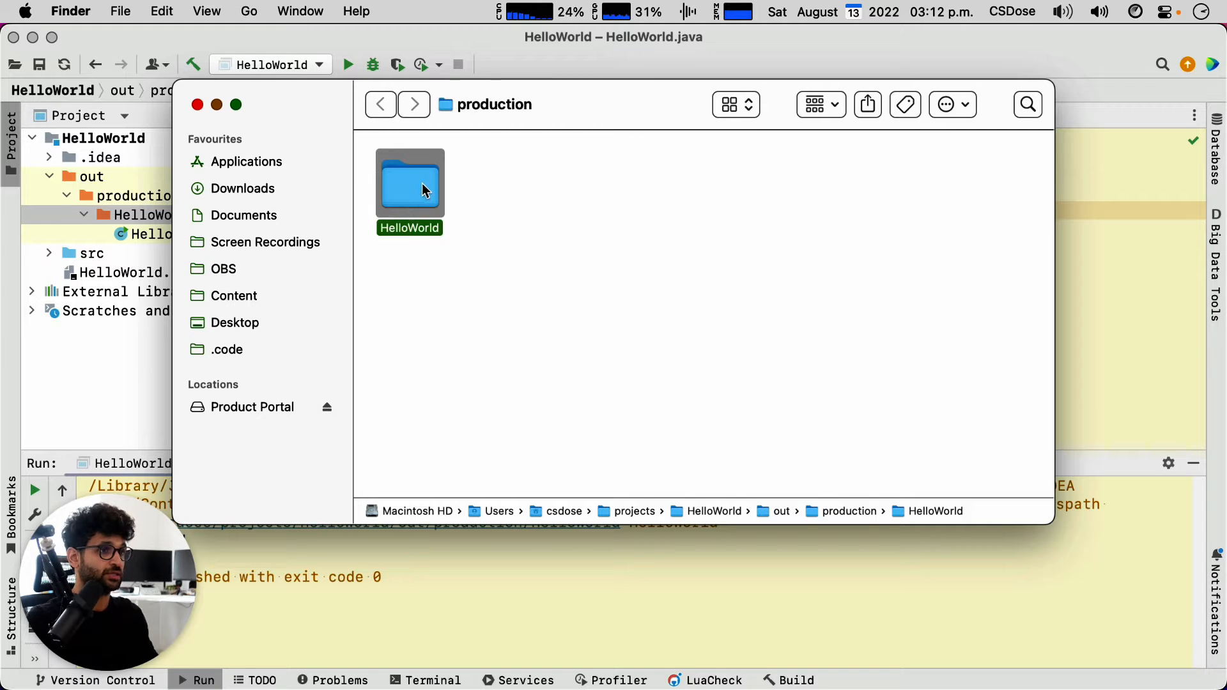
double_click(409, 184)
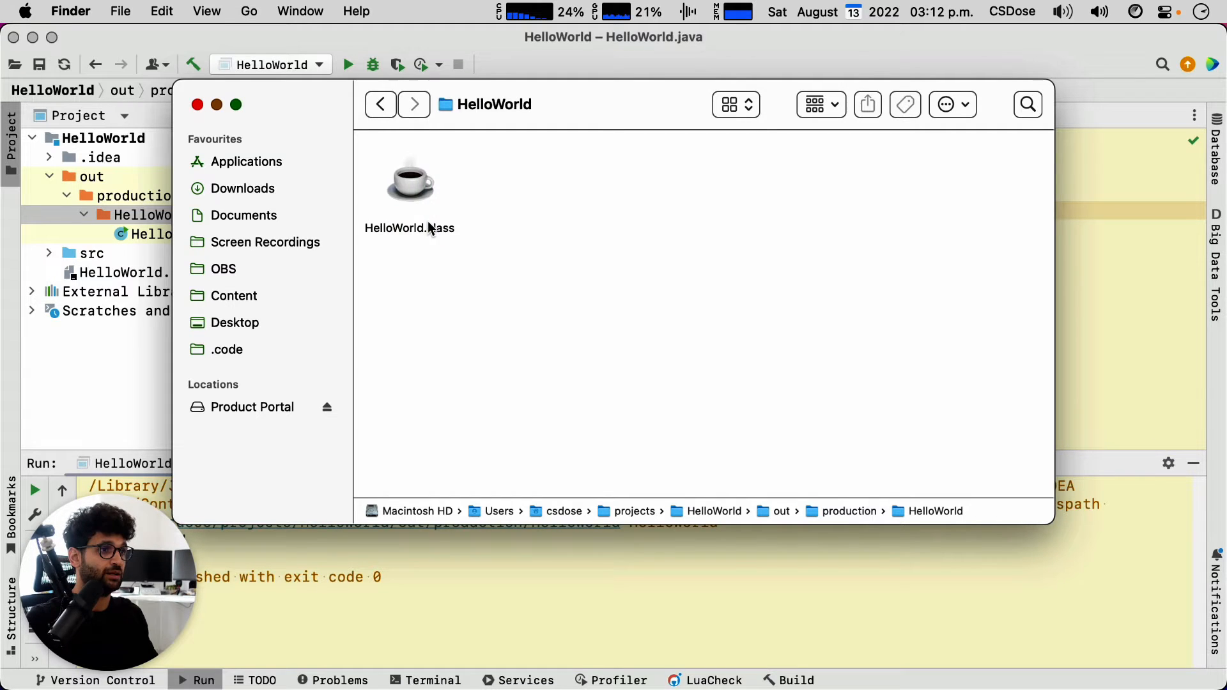
left_click(409, 183)
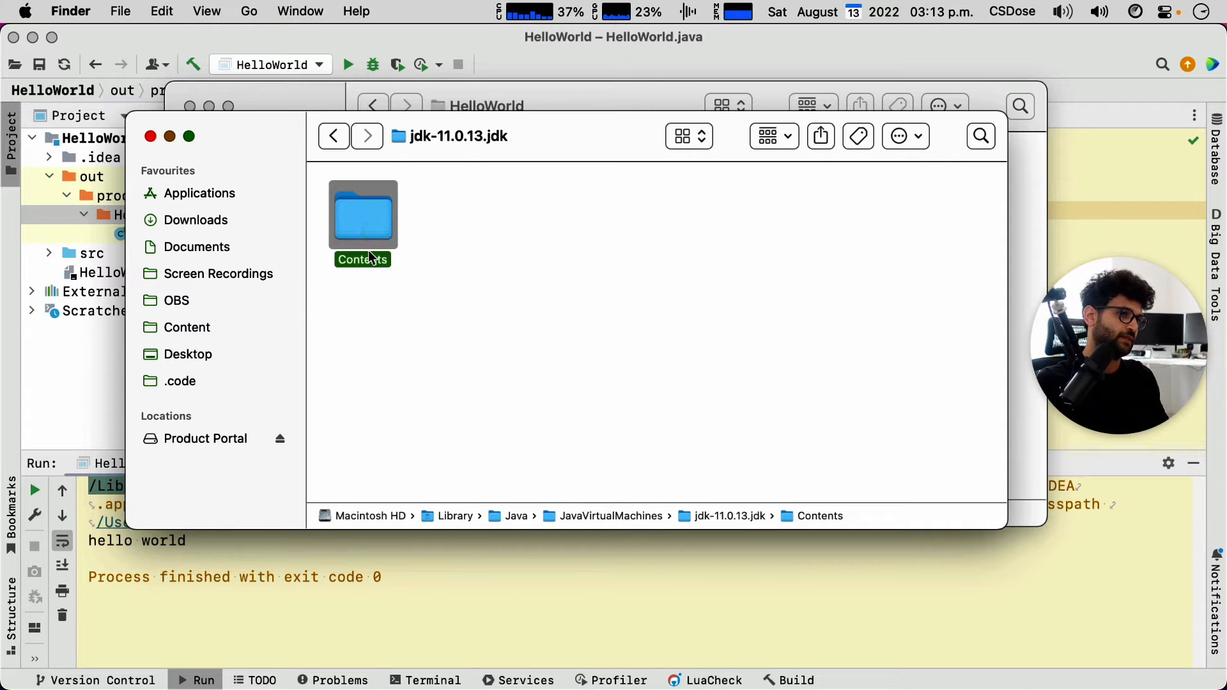
Browse into the JDK's Contents/Home/bin folder and select javac, then java.
double_click(362, 215)
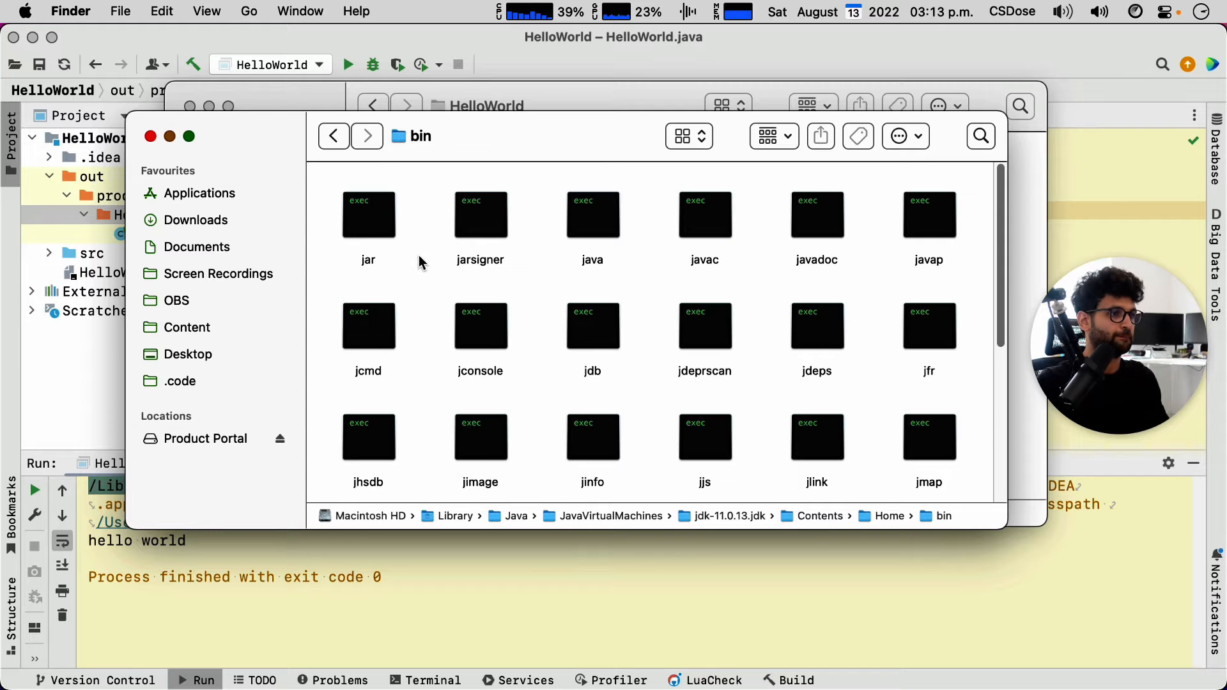
scroll("down", 3)
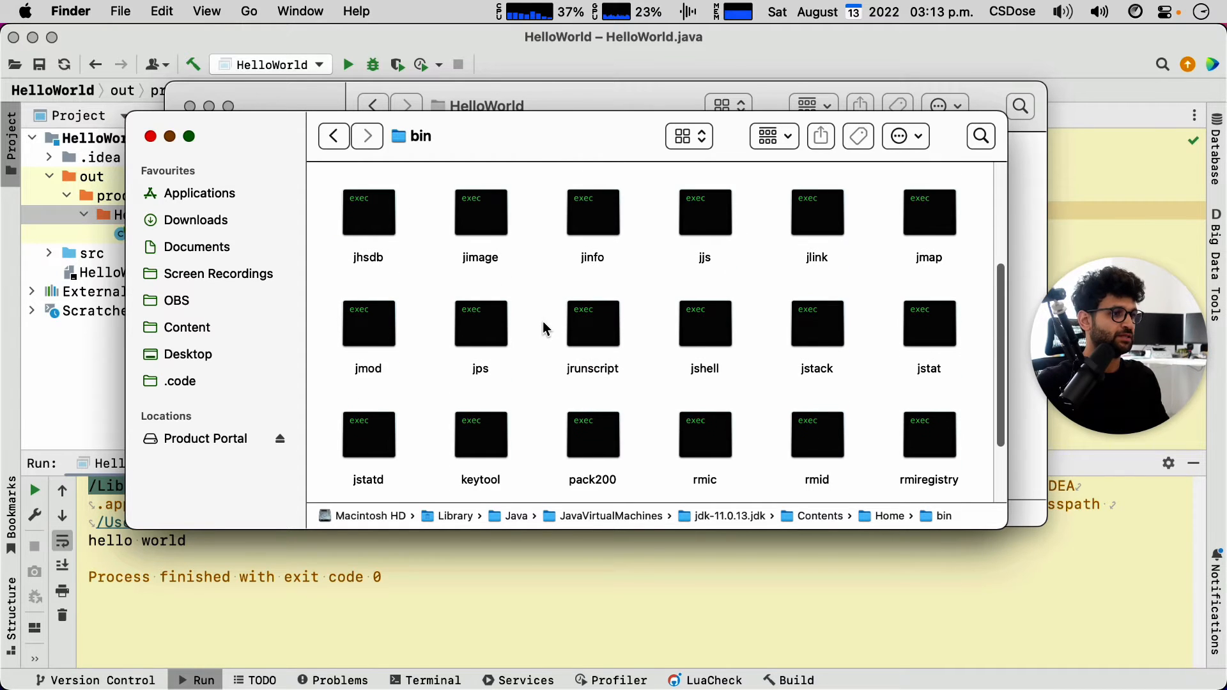
mouse_move(538, 275)
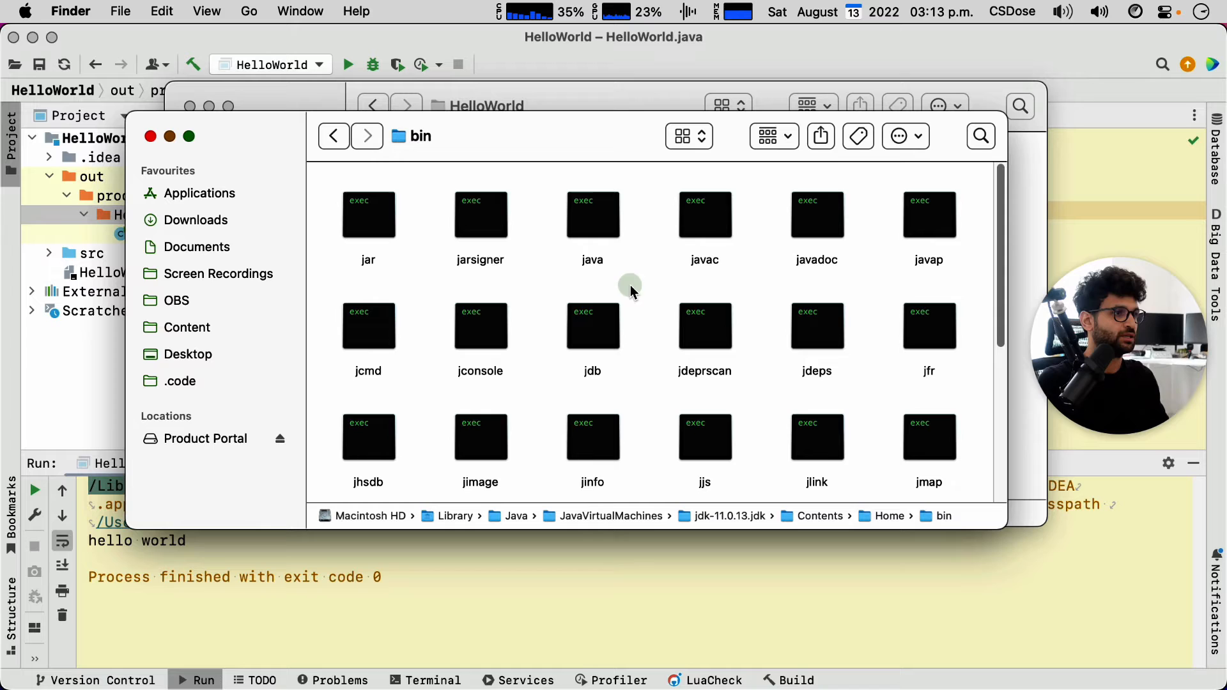
left_click(703, 215)
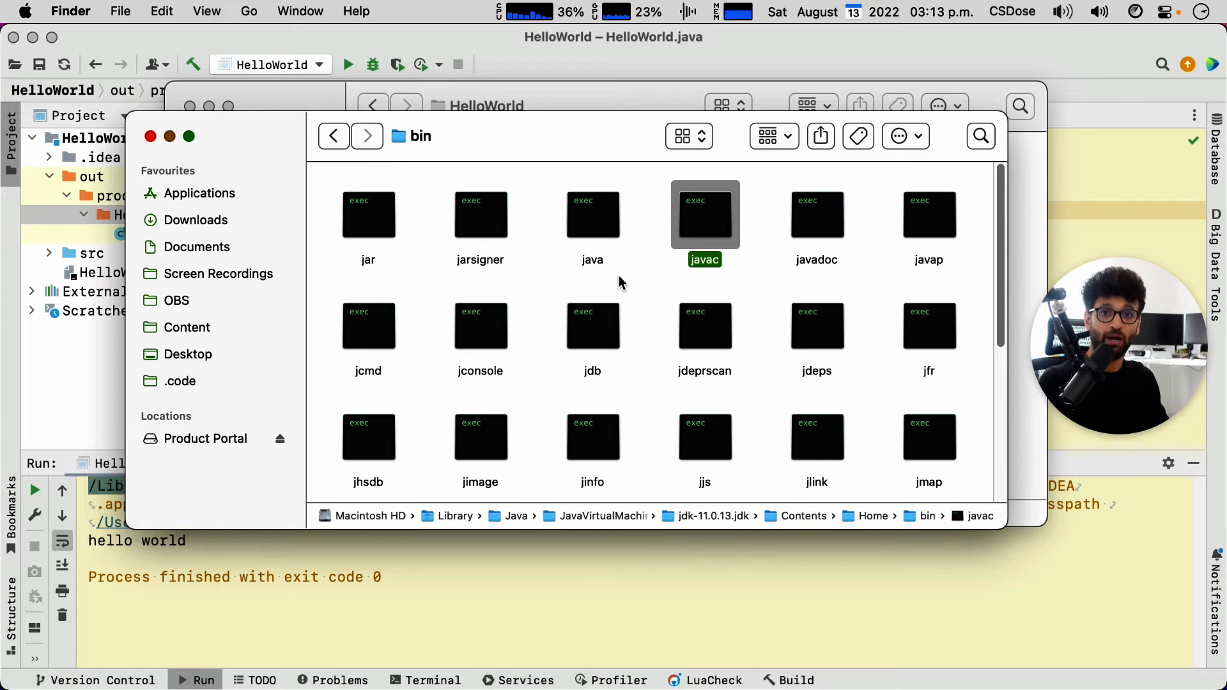
left_click(592, 215)
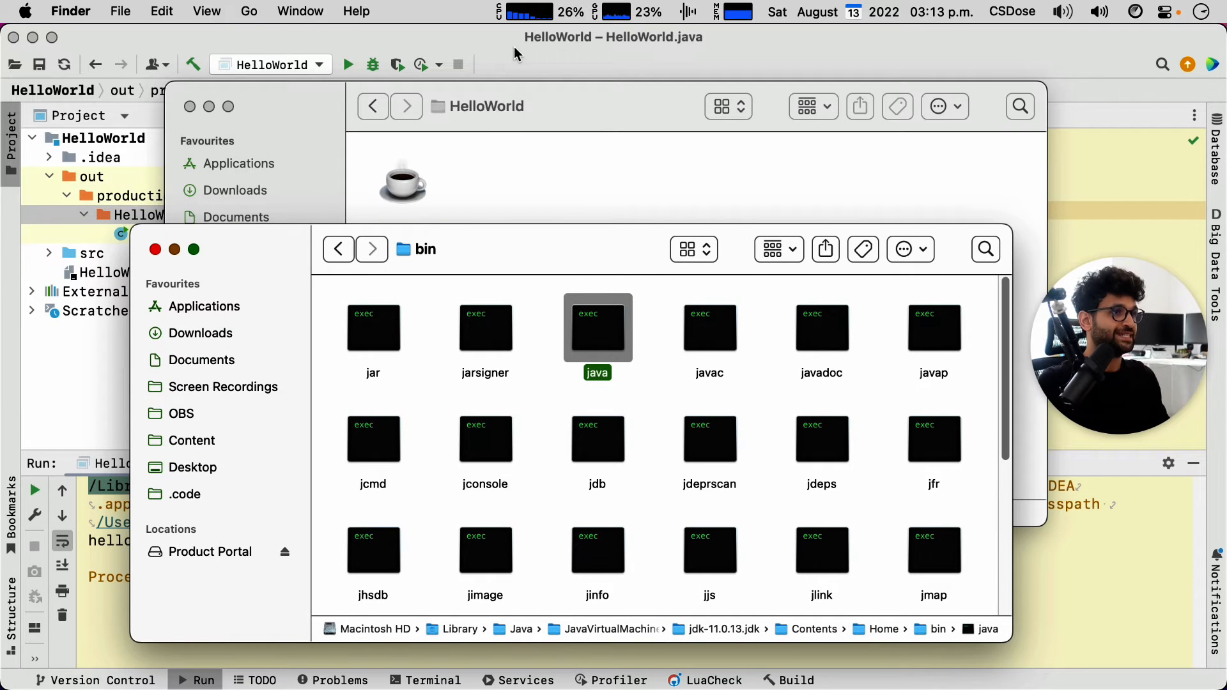
mouse_move(708, 315)
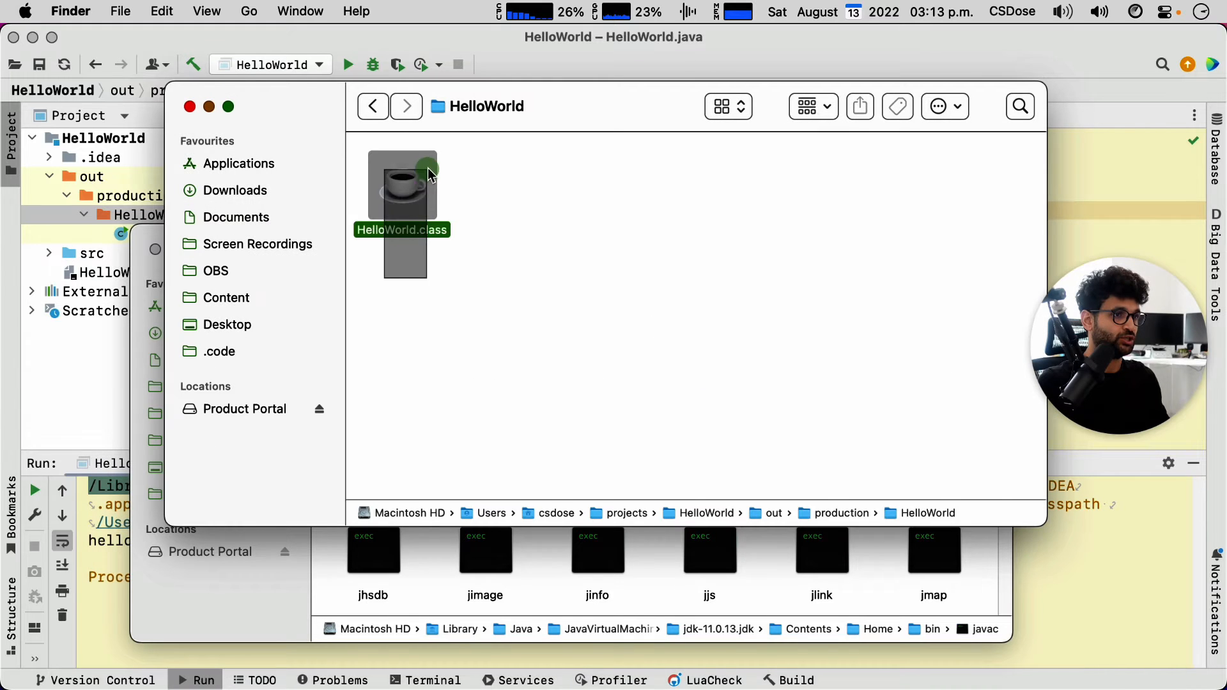
Open HelloWorld.class in Hex Fiend and highlight the HelloWorld.java and println strings.
right_click(402, 188)
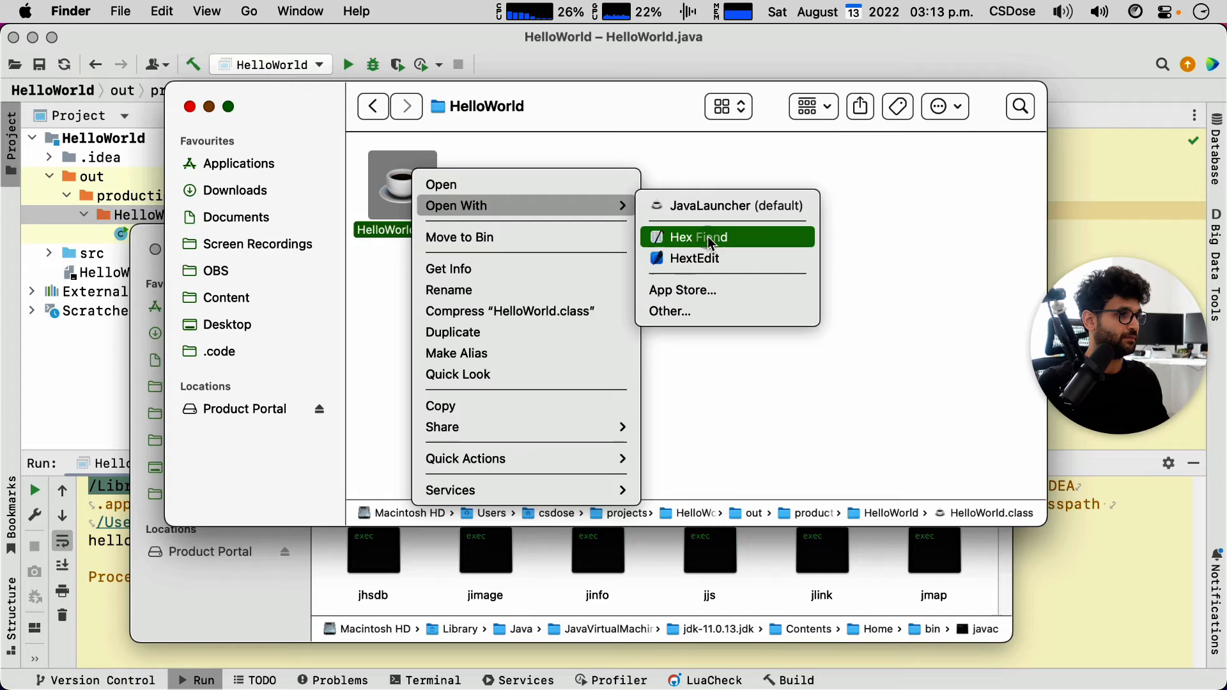
left_click(697, 237)
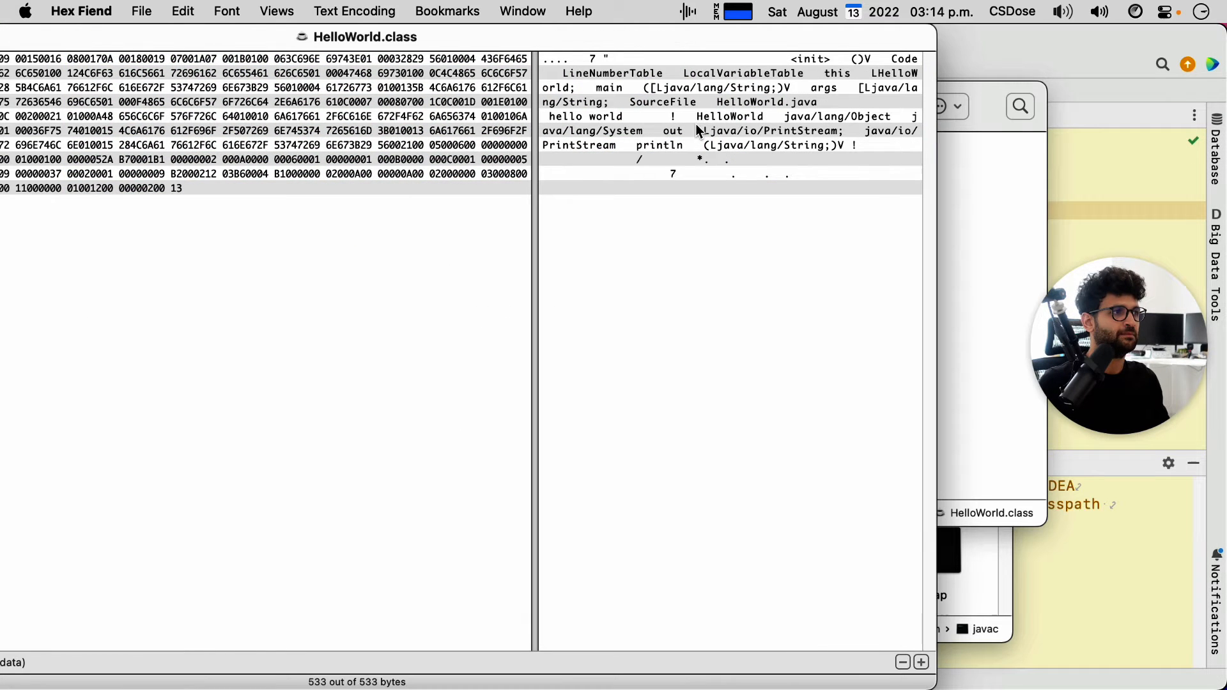
left_click_drag(716, 102, 818, 102)
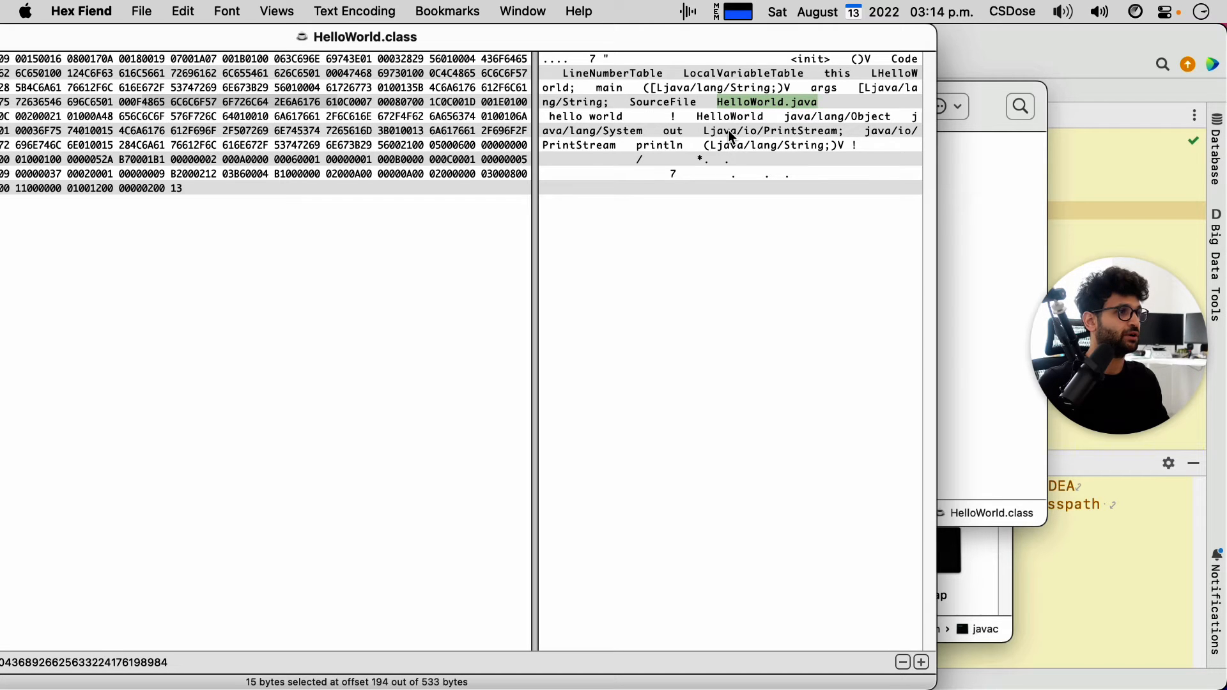
left_click(658, 145)
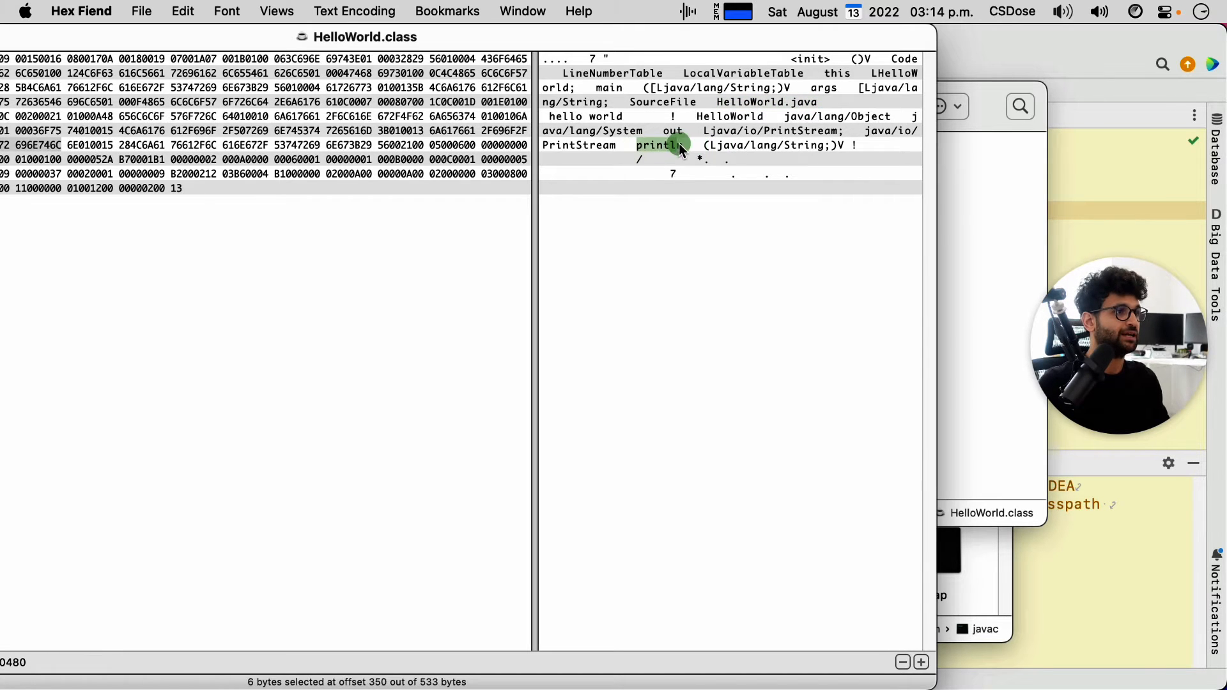
left_click(775, 130)
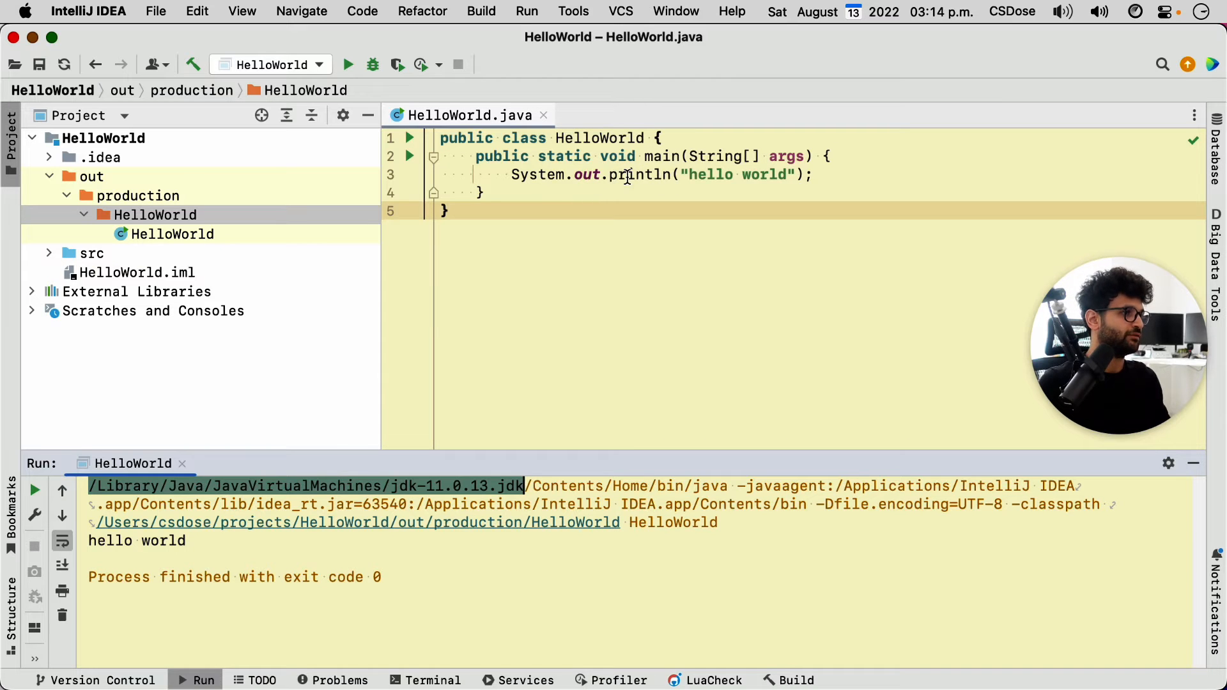
mouse_move(634, 174)
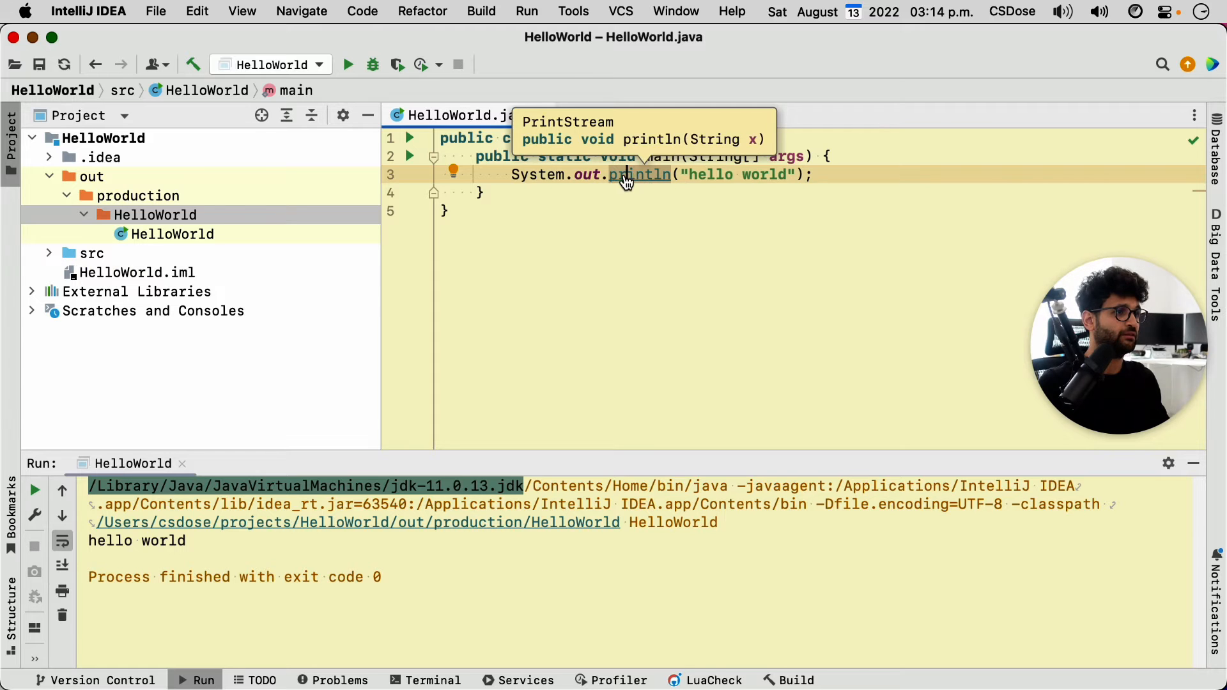
Jump from println to its println(String x) definition in PrintStream.java.
left_click(639, 174)
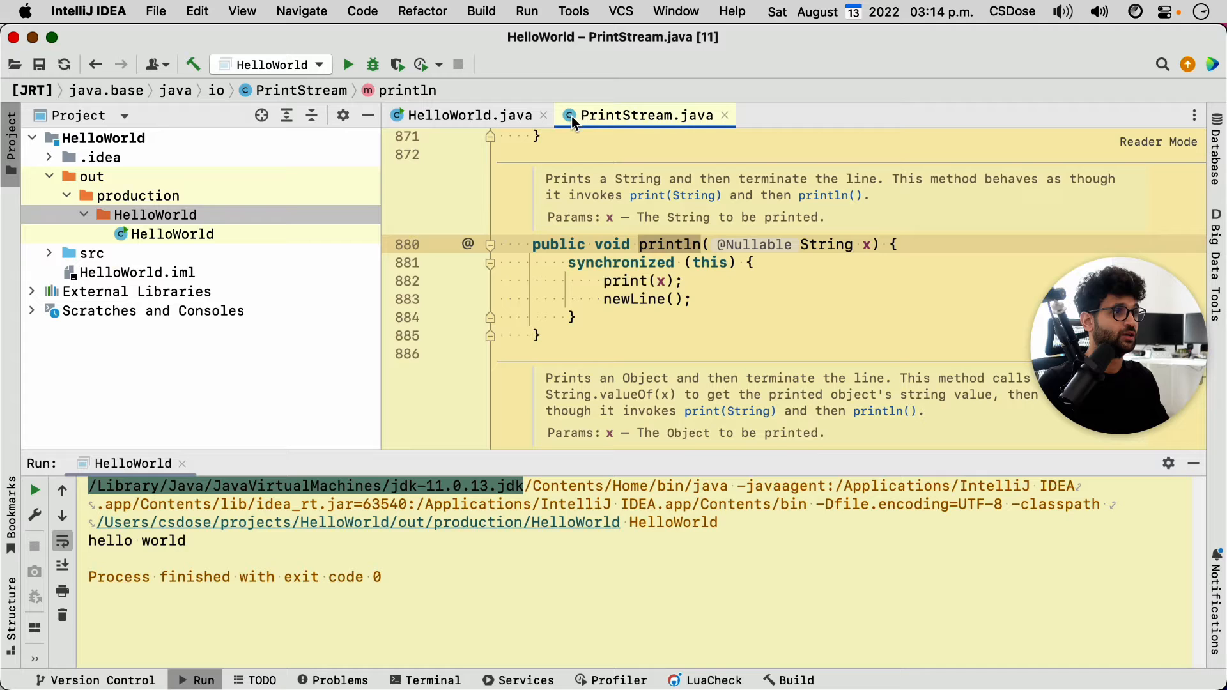
mouse_move(697, 131)
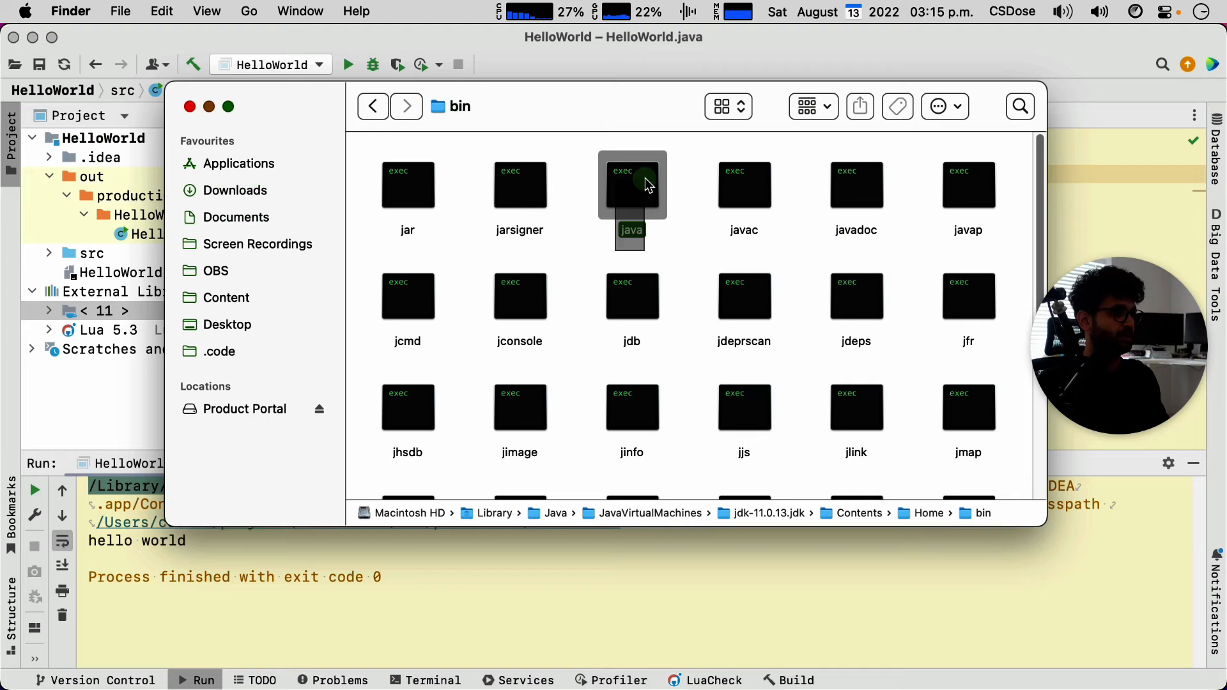
Select the java launcher in jdk-11.0.13.jdk/Contents/Home/bin.
left_click(631, 185)
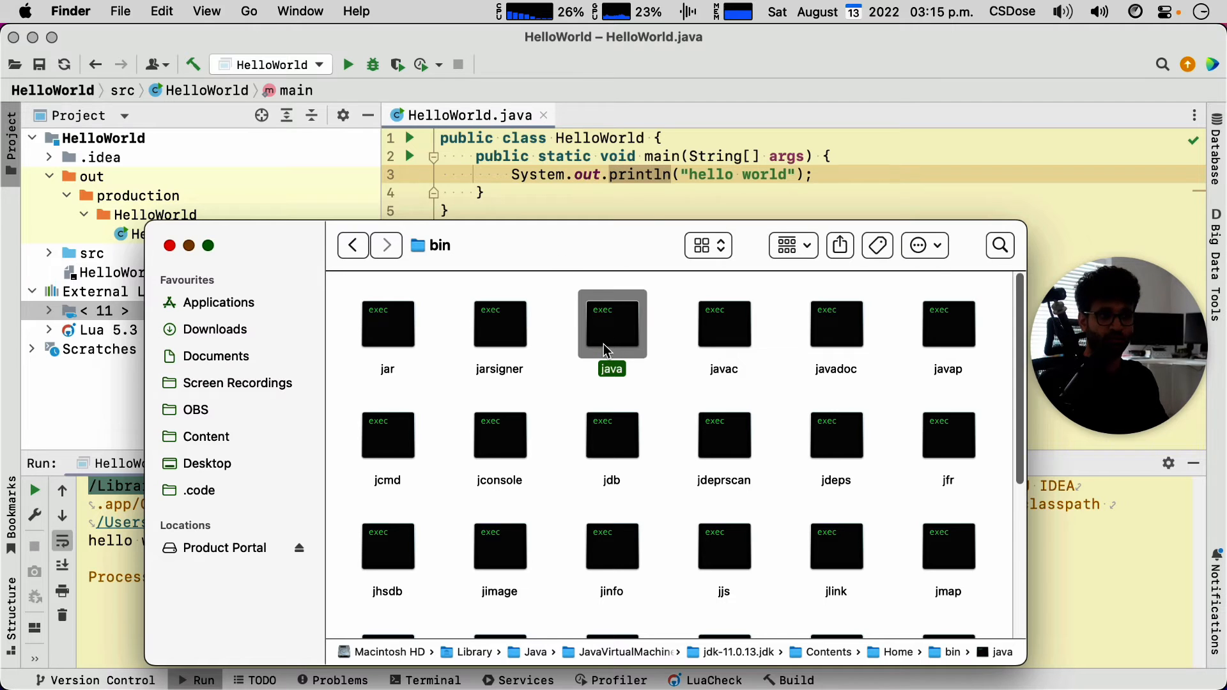
mouse_move(724, 322)
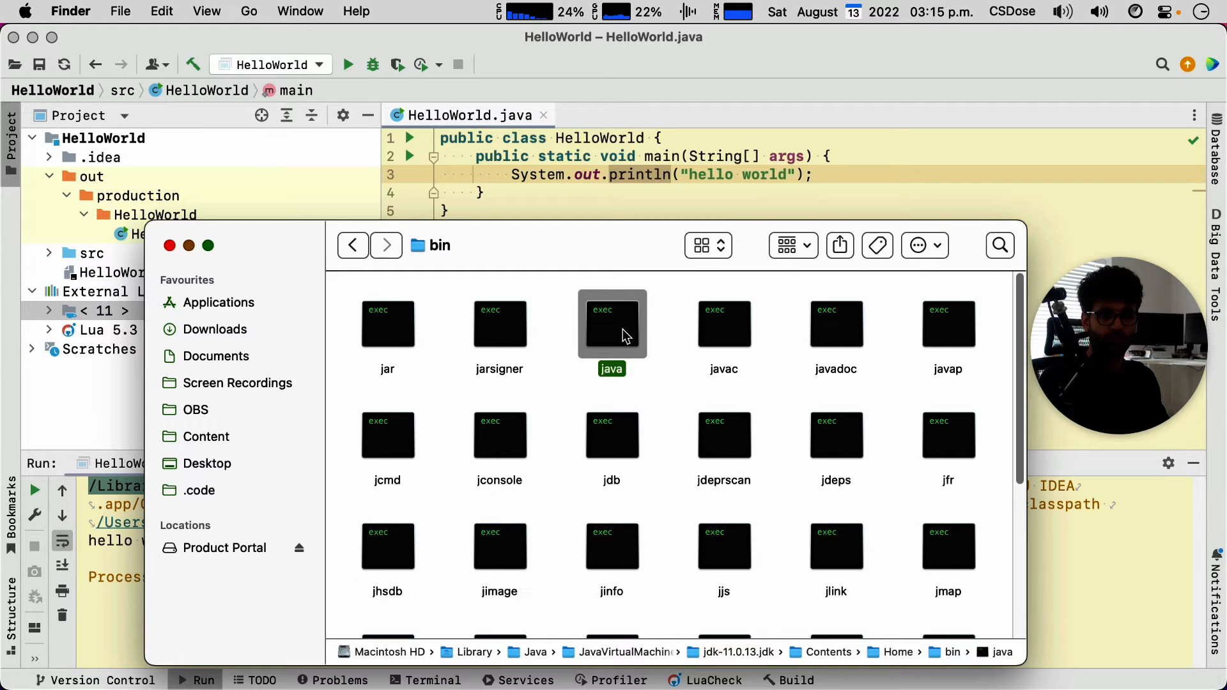
mouse_move(614, 321)
type("cotEditor")
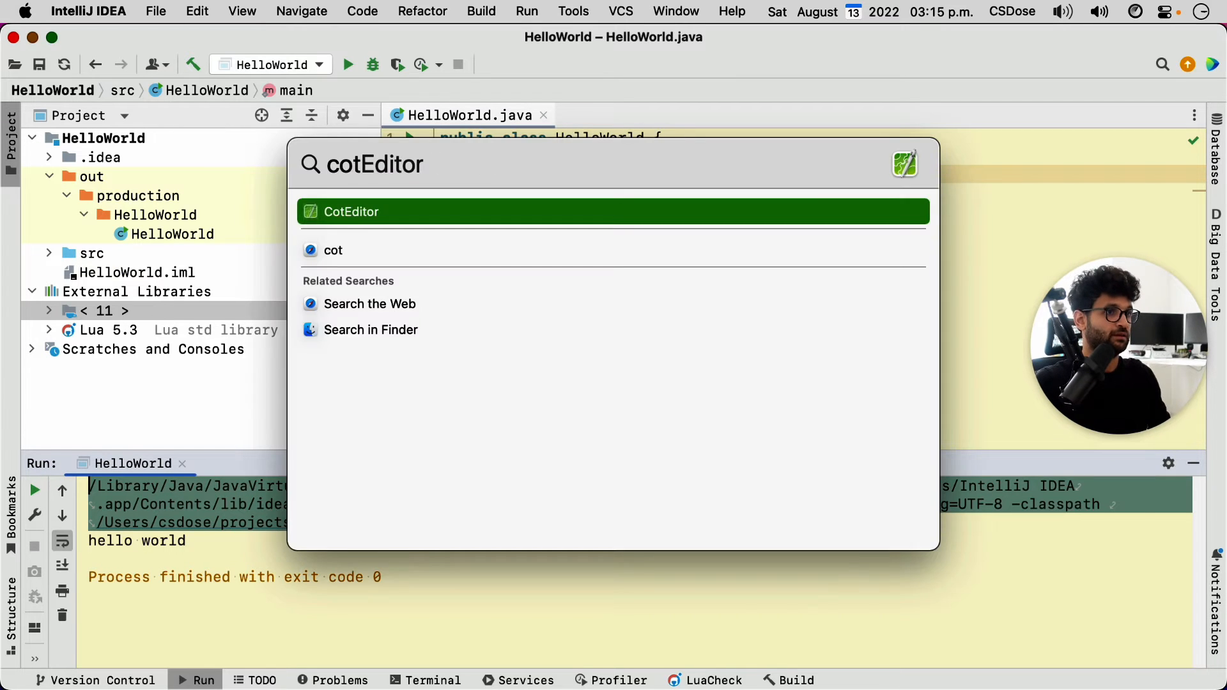
In CotEditor, delete the -javaagent through UTF-8 options and select the trimmed command.
left_click(350, 212)
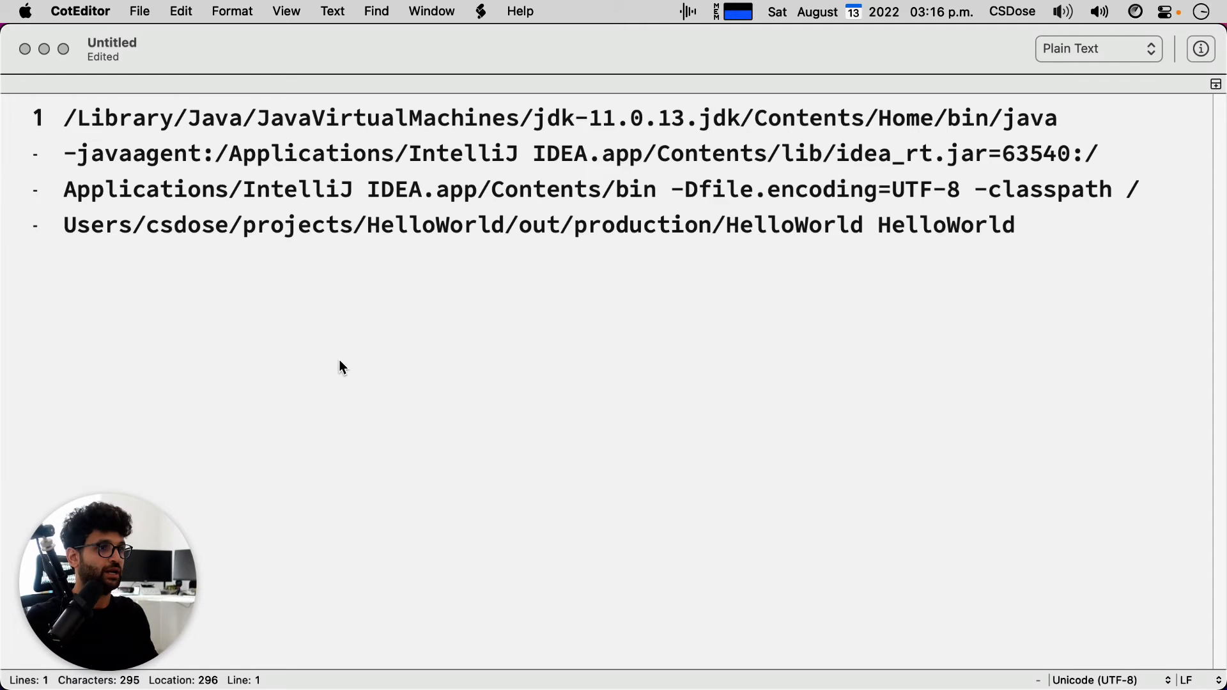
mouse_move(329, 285)
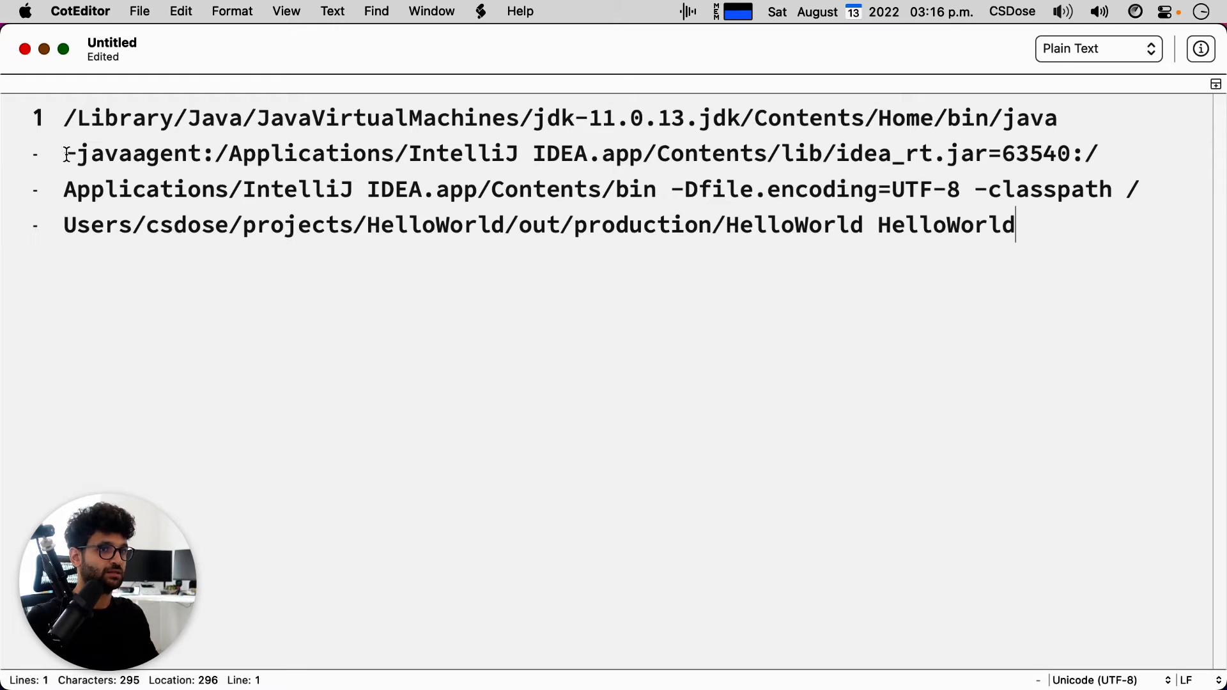
left_click_drag(65, 153, 968, 153)
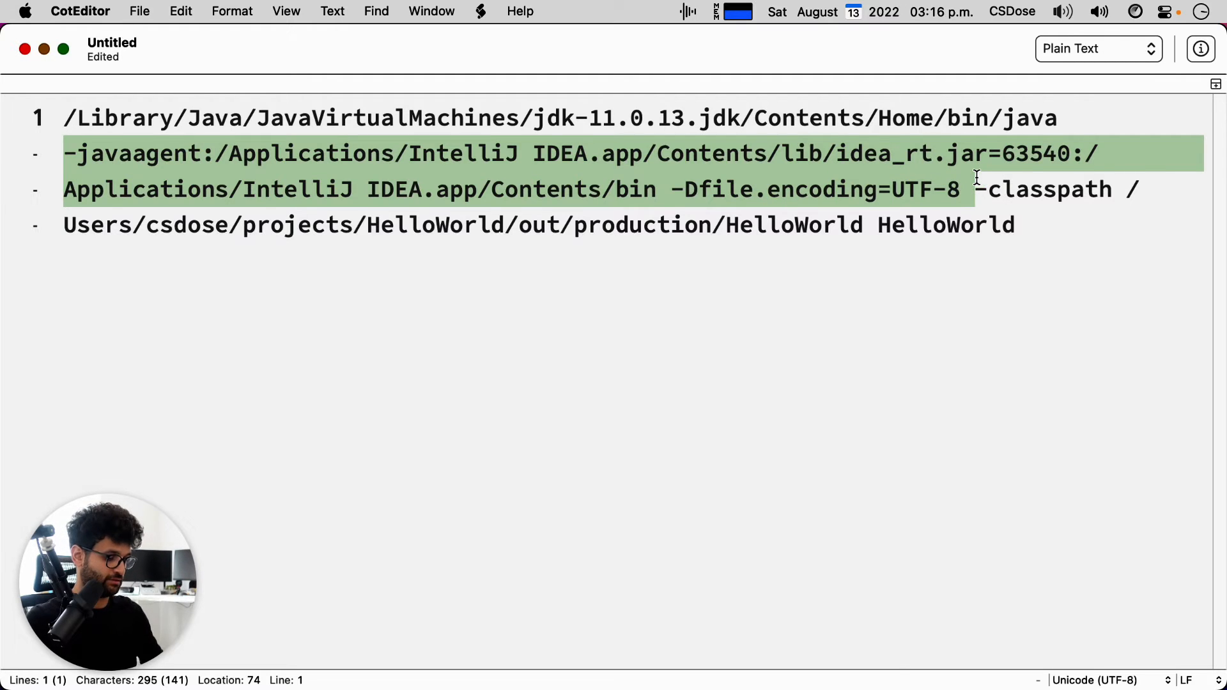
key("Delete")
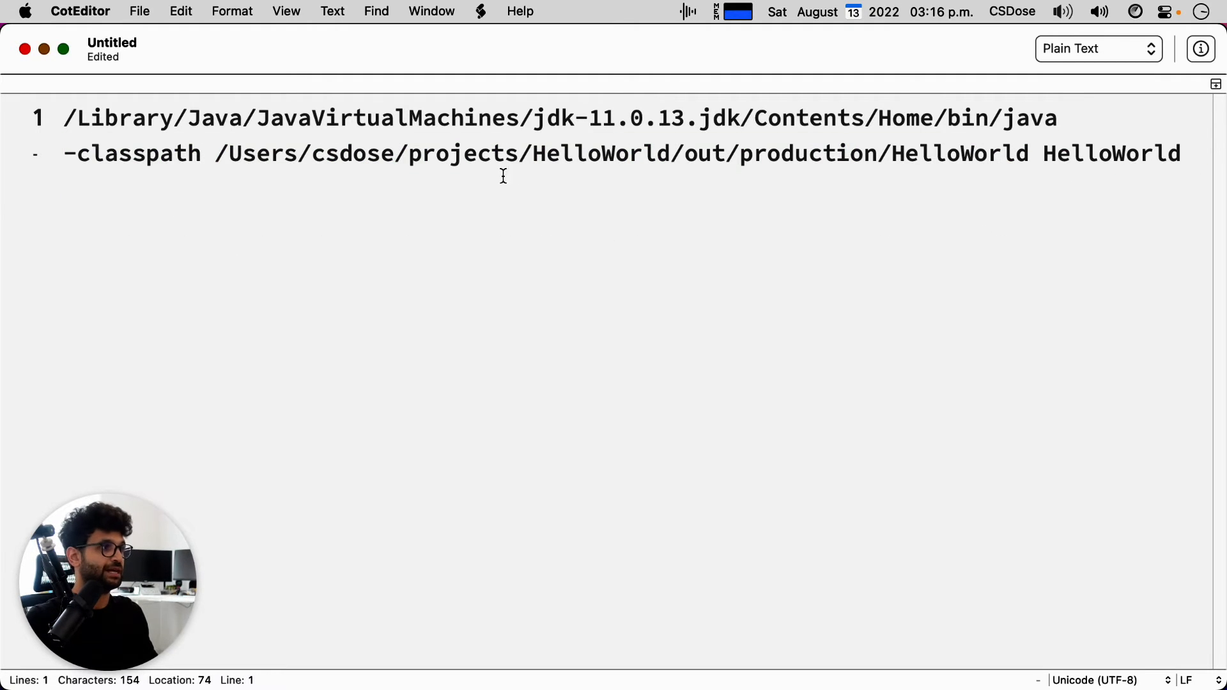
key("cmd+a")
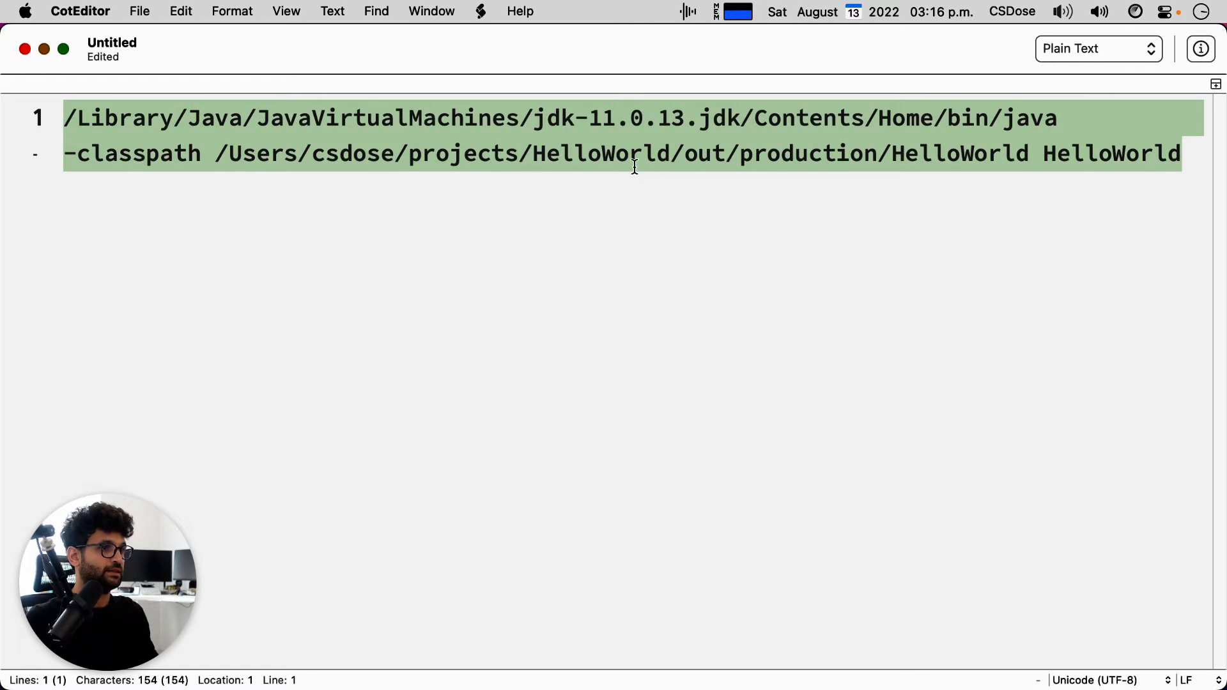
left_click_drag(215, 153, 821, 153)
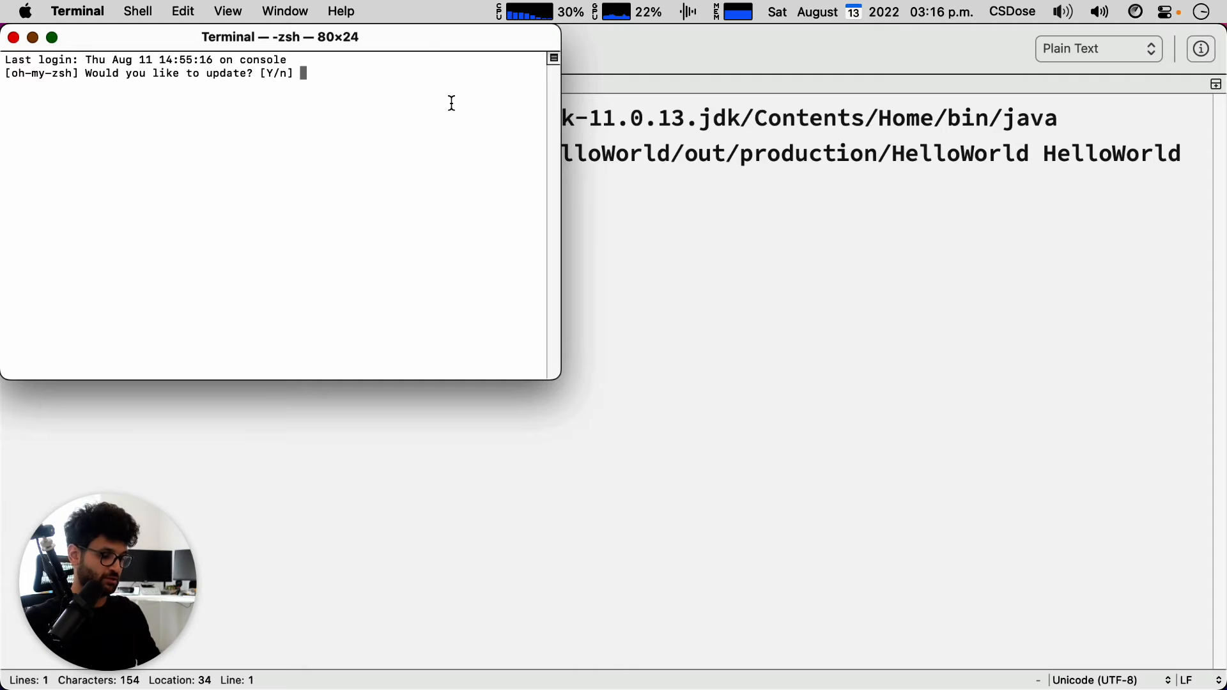
Decline the oh-my-zsh update with n and run the pasted java -classpath HelloWorld command.
type("n")
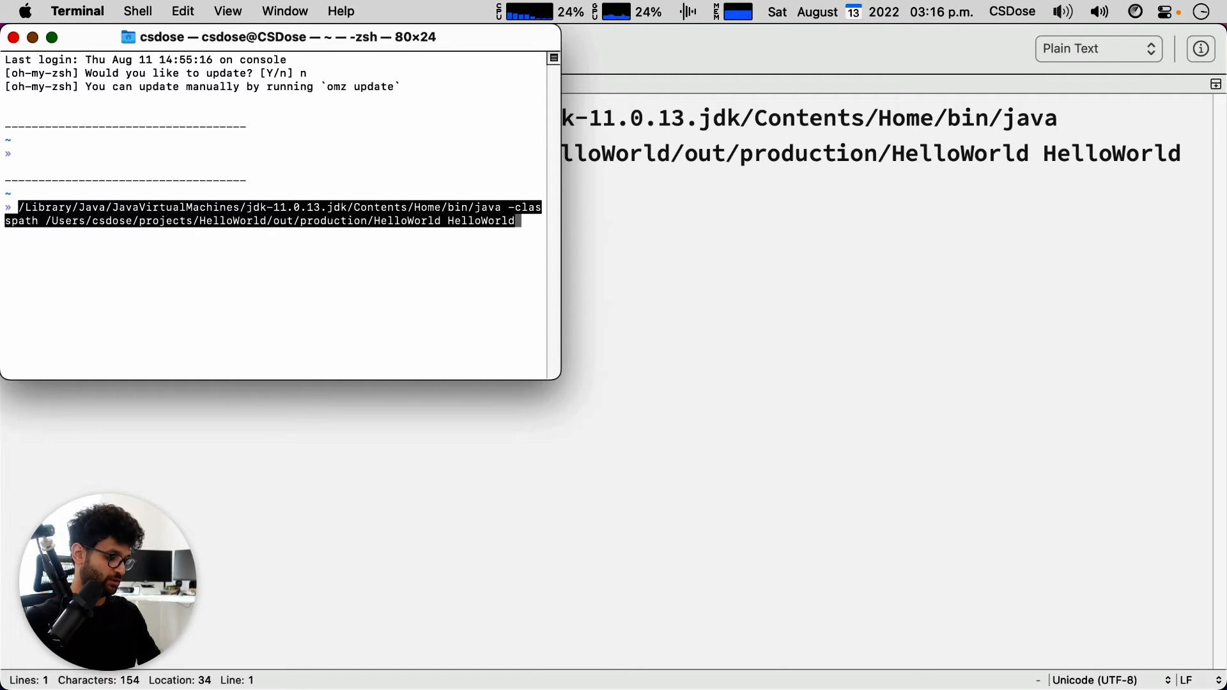
key("Return")
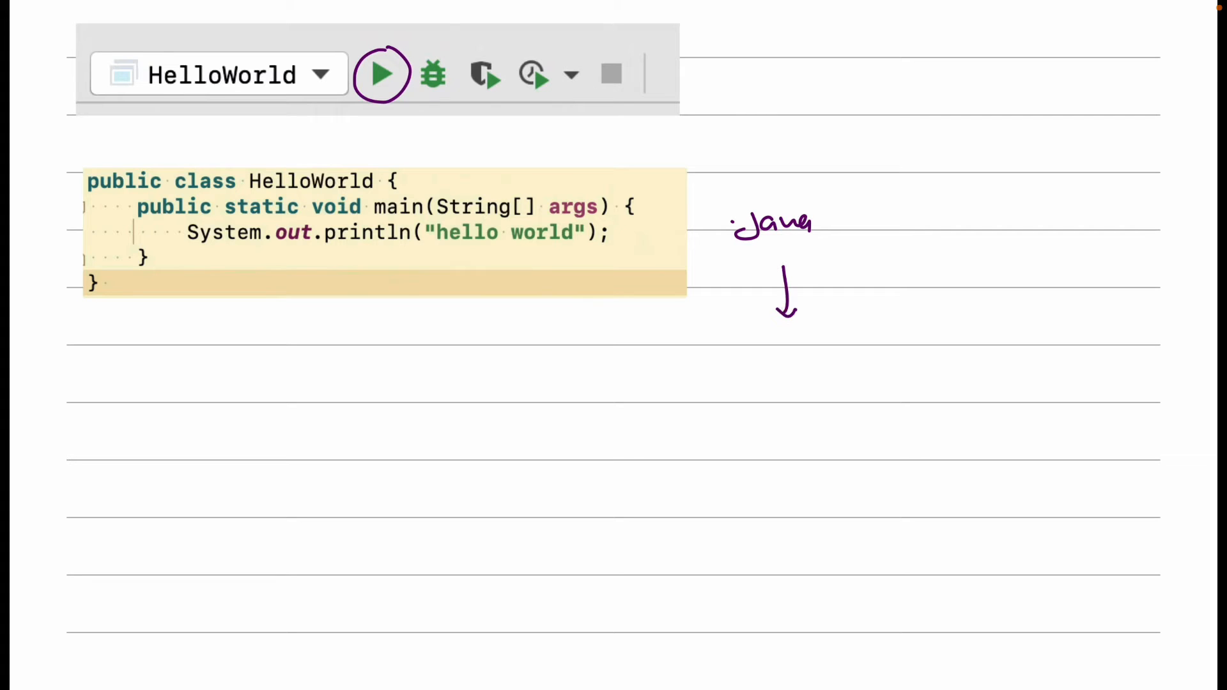
Sketch .java → javac → .class → java → hello world, crossing out the IDE screenshot.
type("Cle")
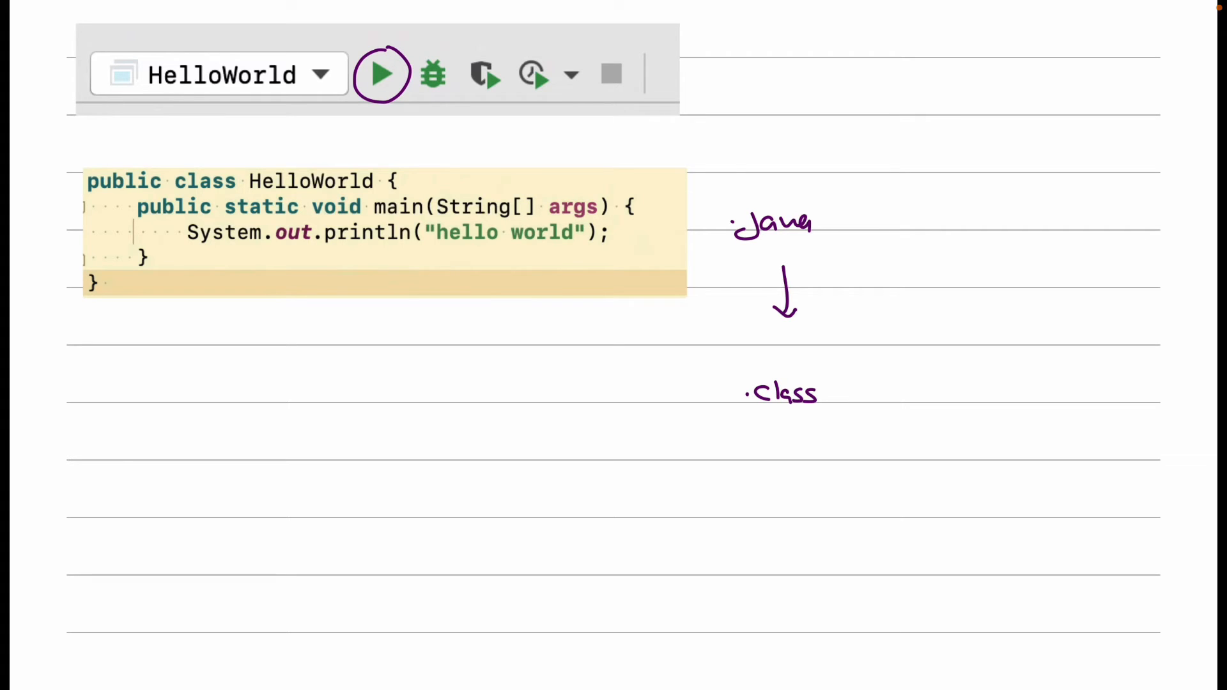
type("dana .")
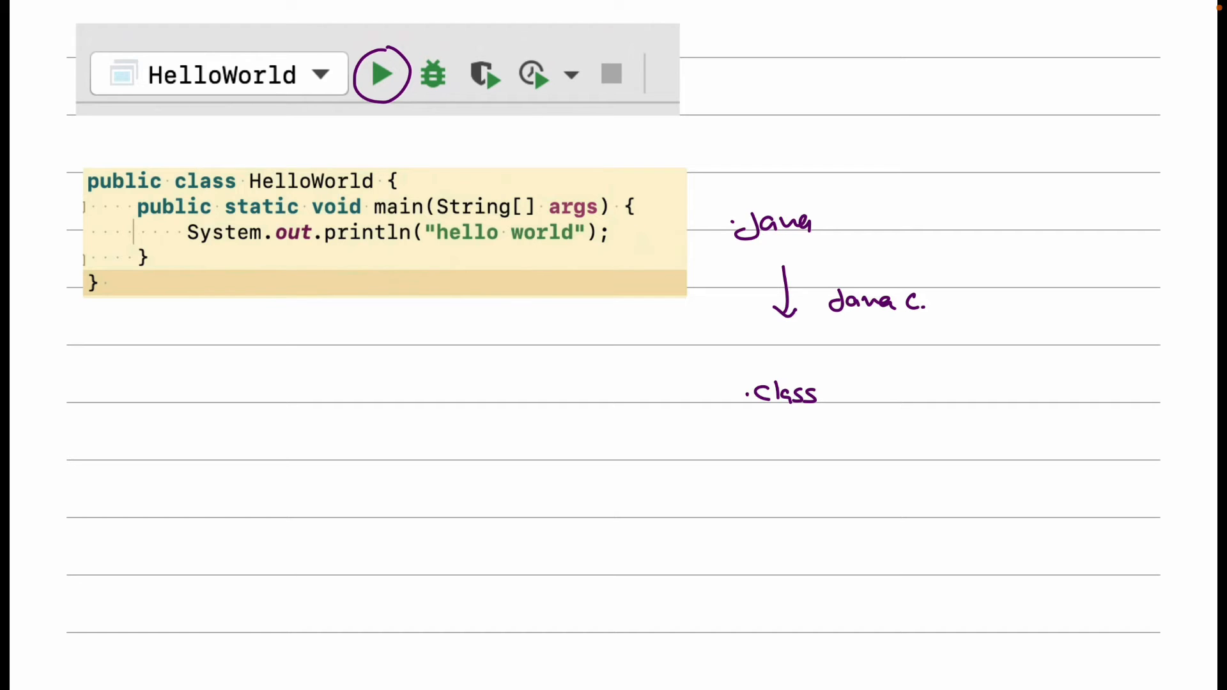
left_click_drag(755, 421, 815, 421)
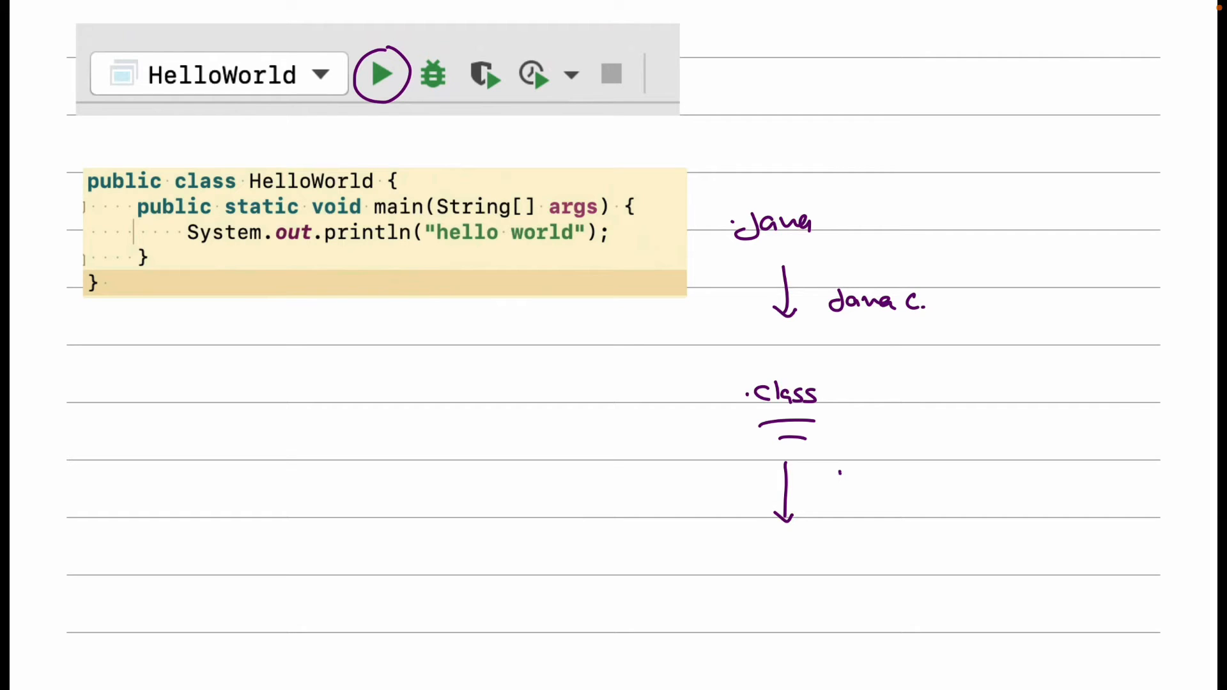
type("Java")
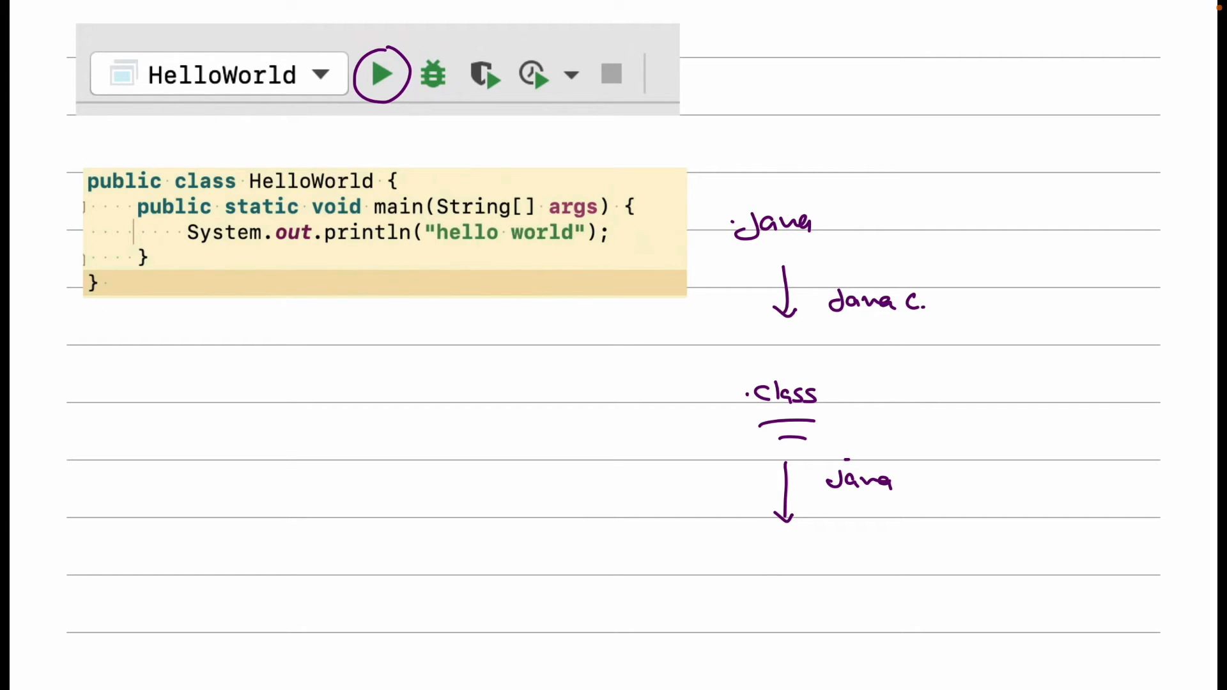
type("hello world )")
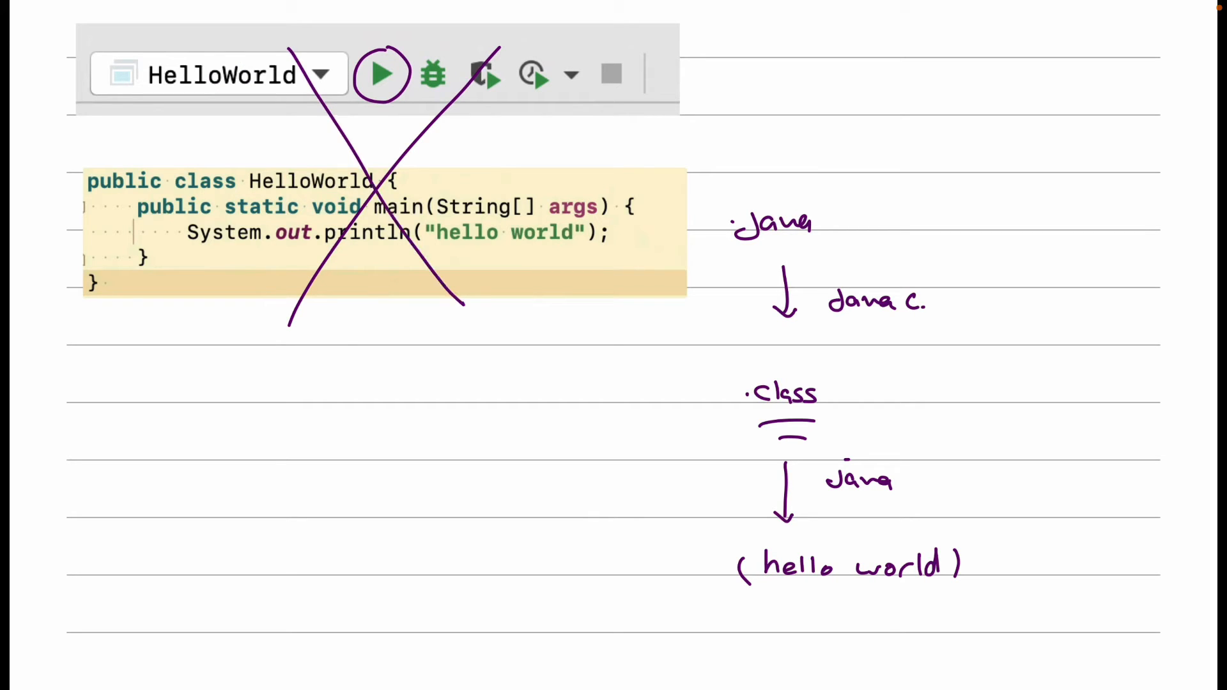
left_click(380, 74)
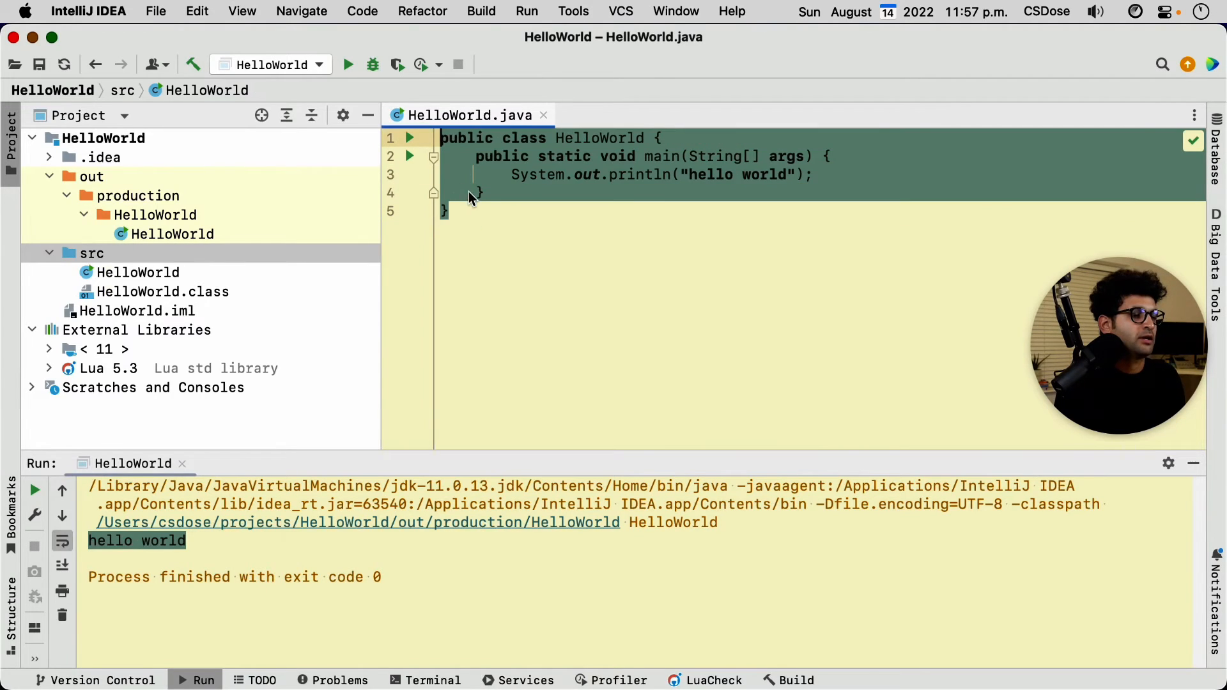
mouse_move(478, 138)
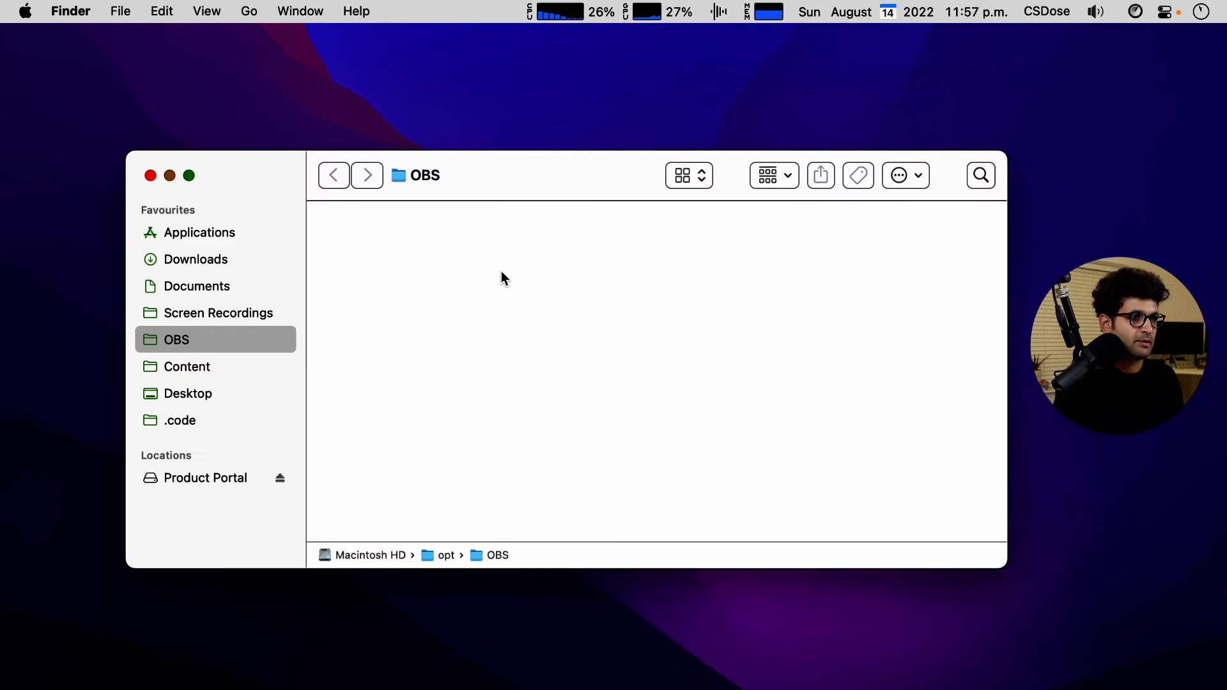
Paste the HelloWorld class source into a new CotEditor document and open its save dialog.
left_click(180, 420)
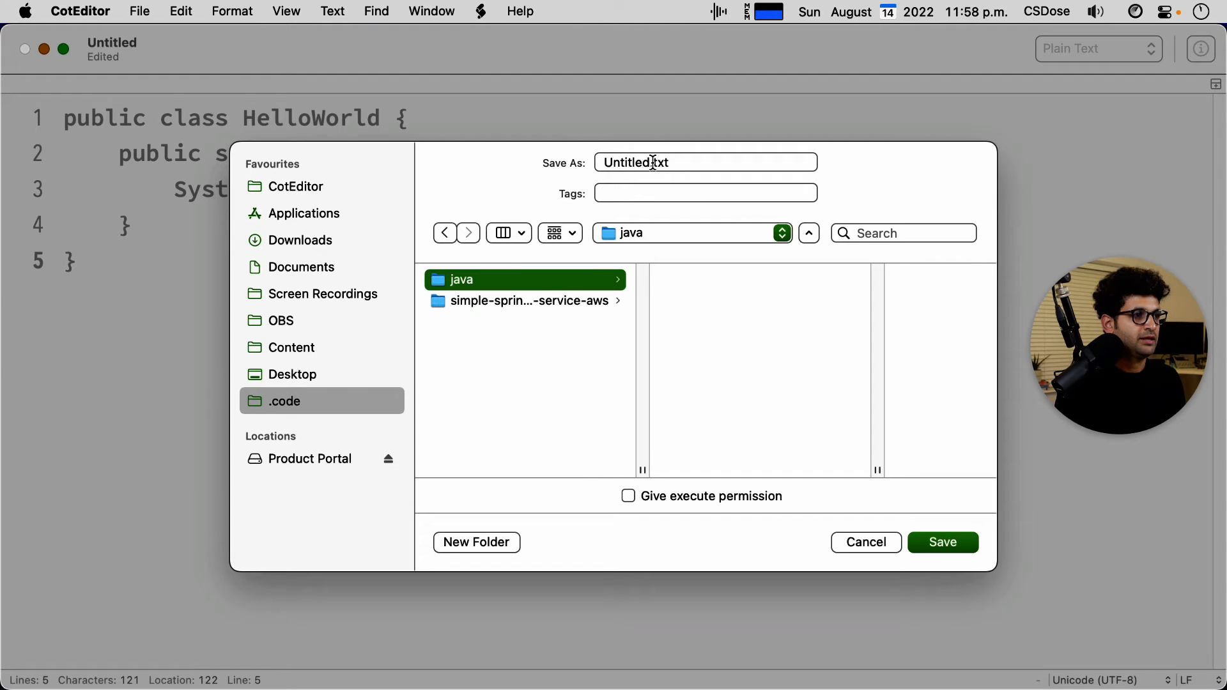
Save the CotEditor document as HelloWorld.java in the .code/java folder.
left_click(704, 162)
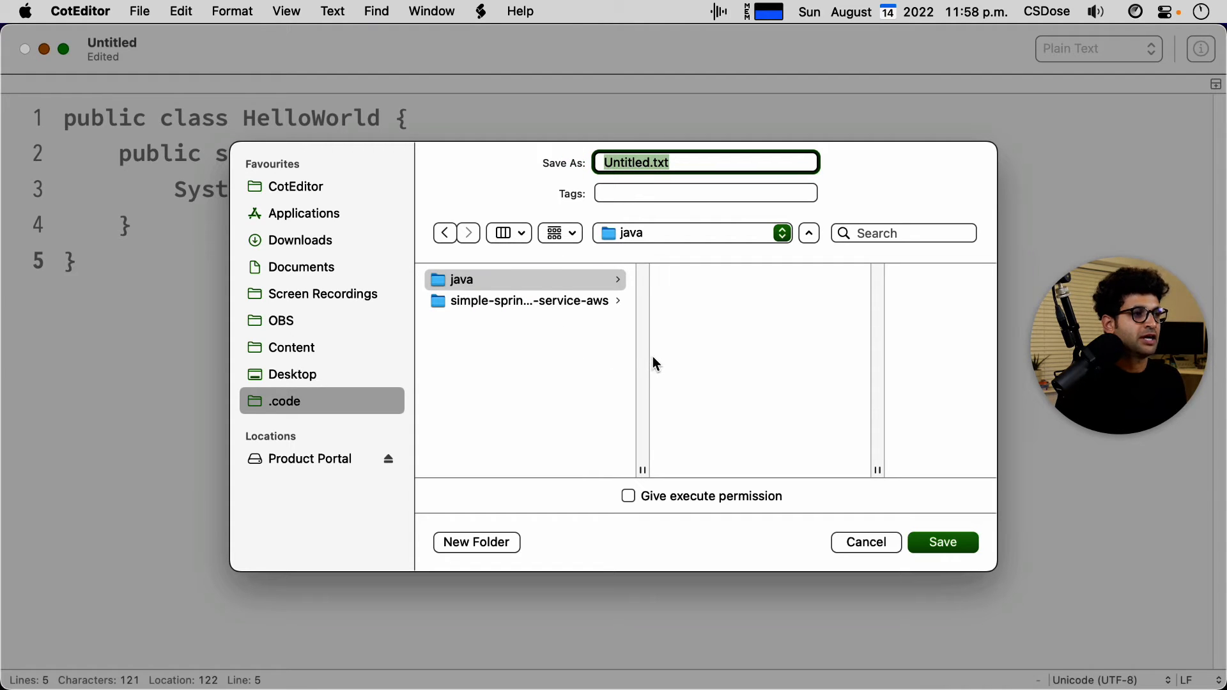
key("cmd+space")
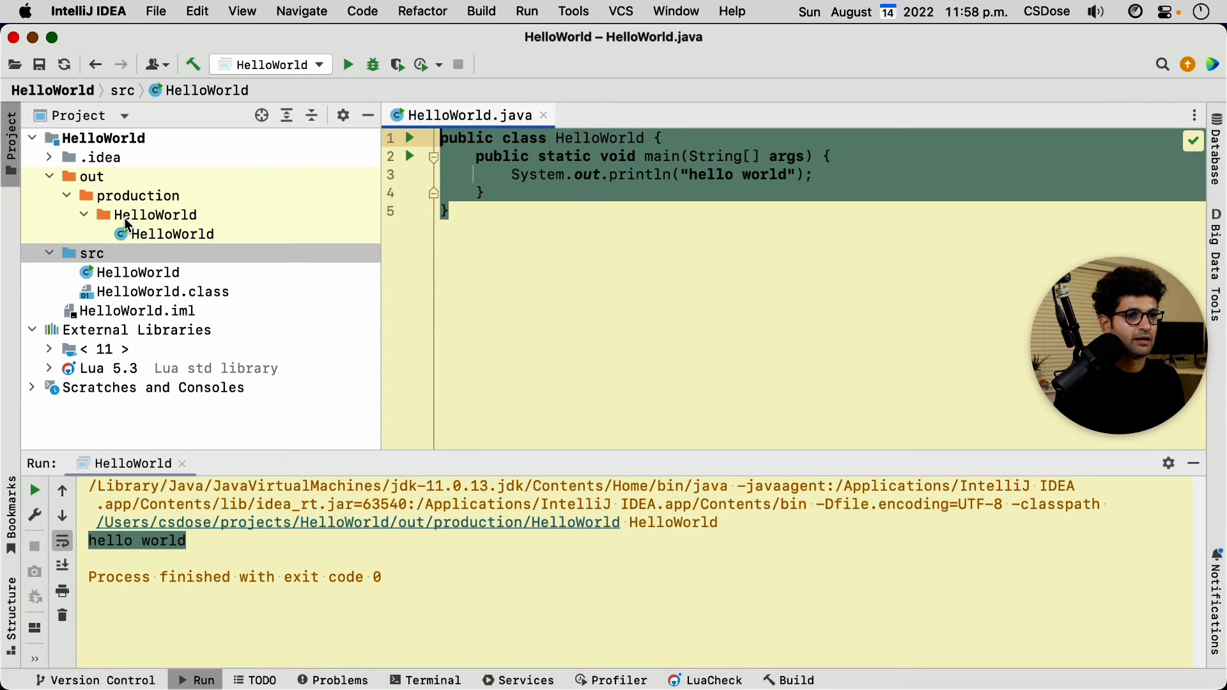
left_click(136, 272)
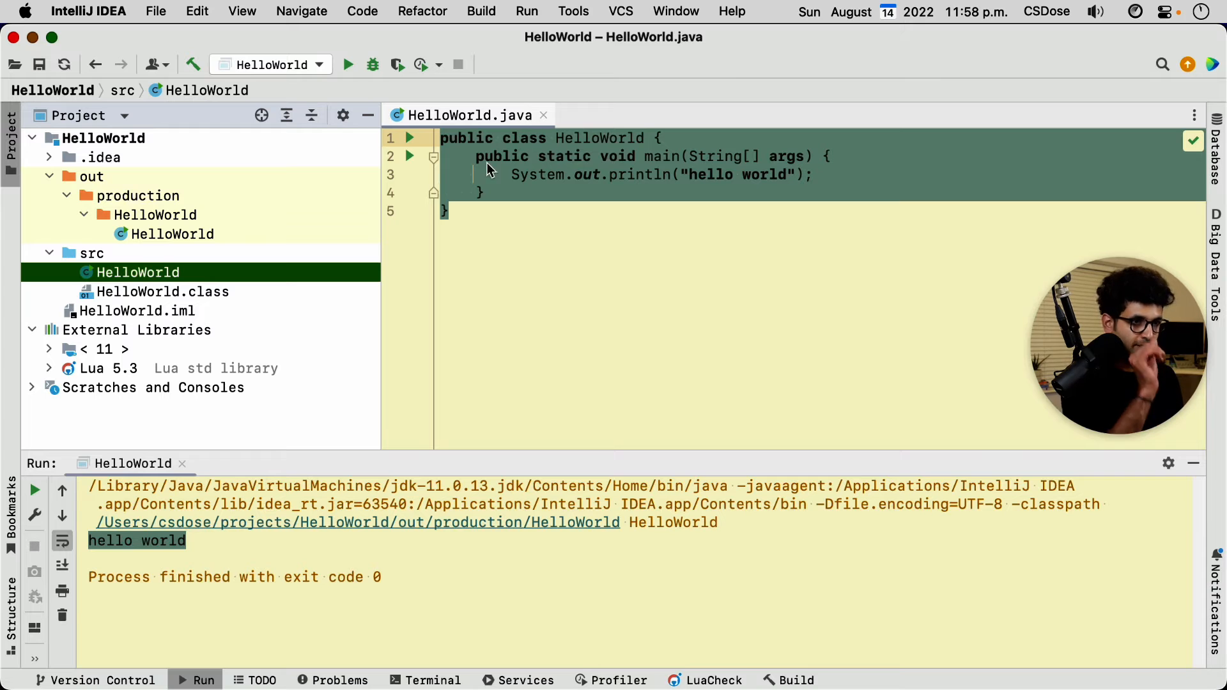
right_click(138, 272)
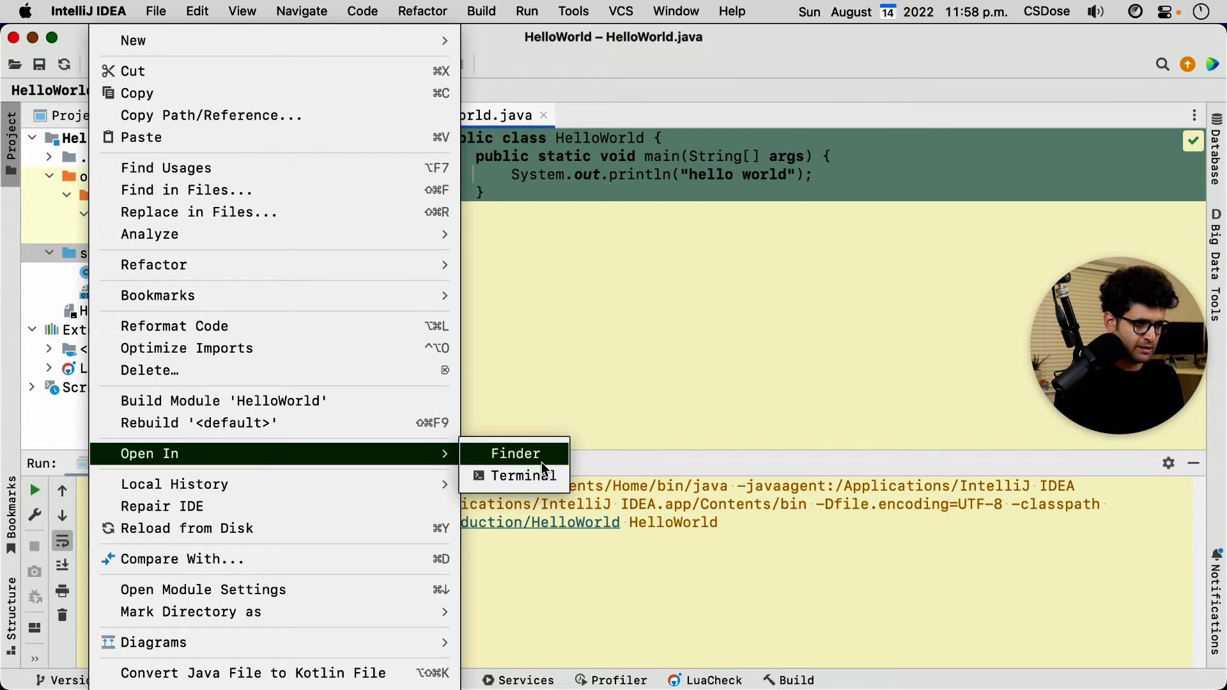
left_click(515, 453)
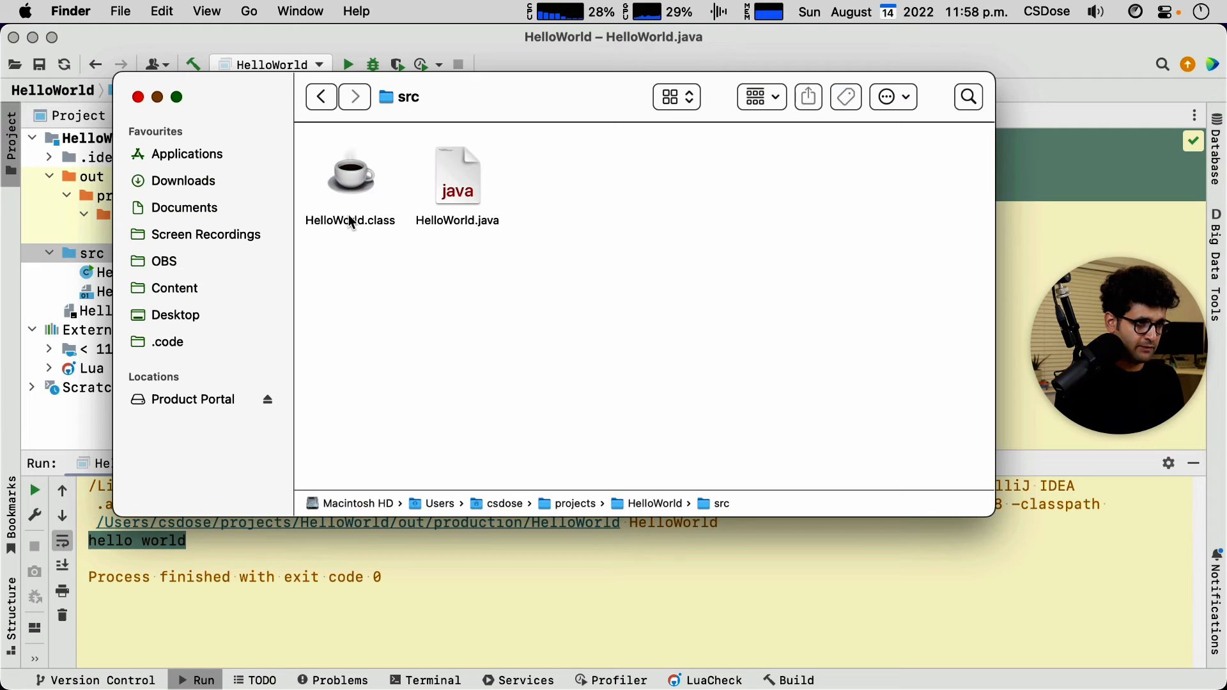
right_click(456, 173)
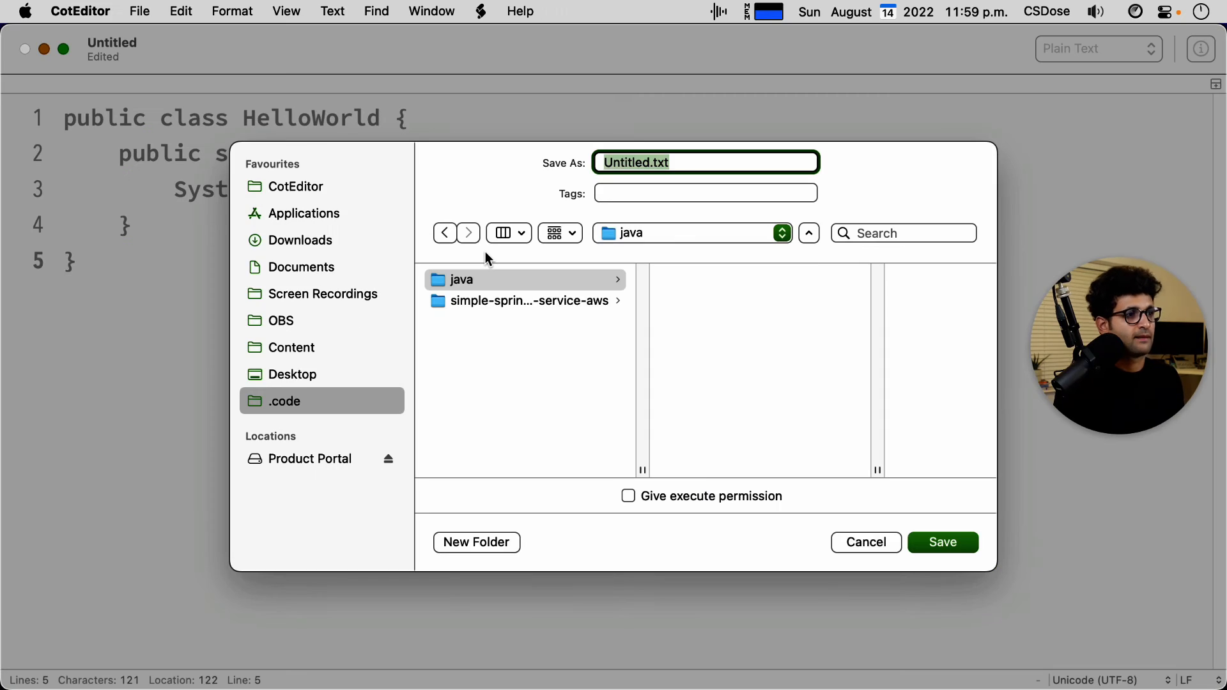
left_click(941, 541)
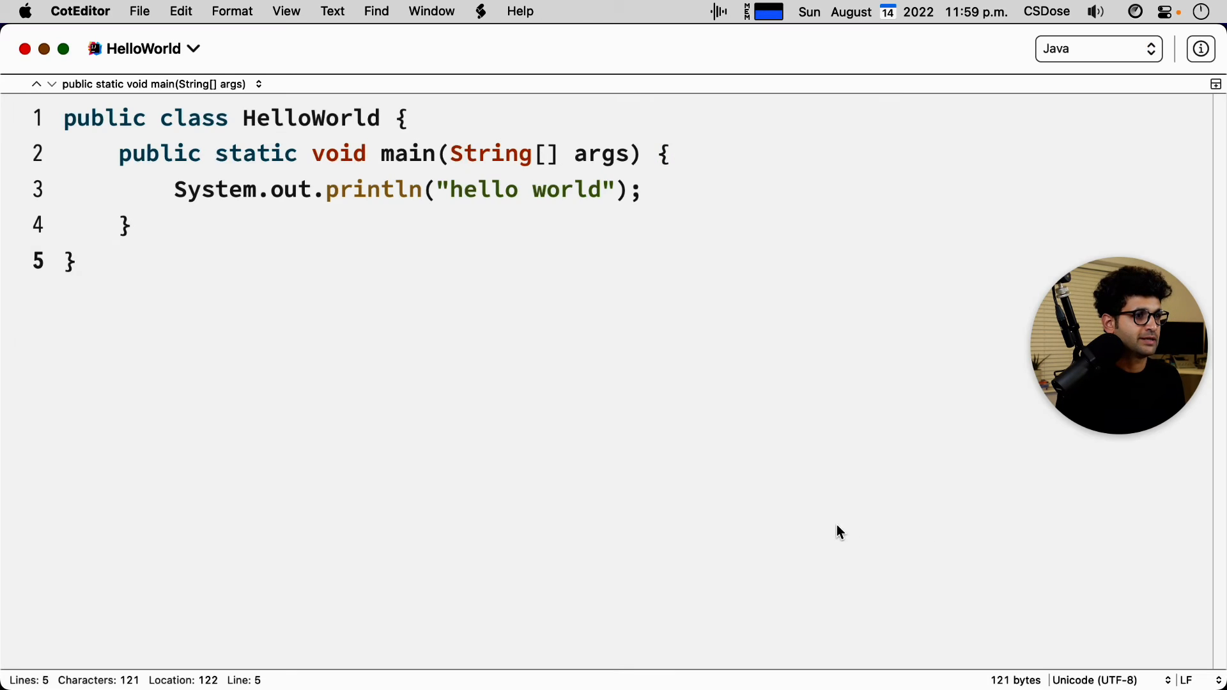
key("cmd+a")
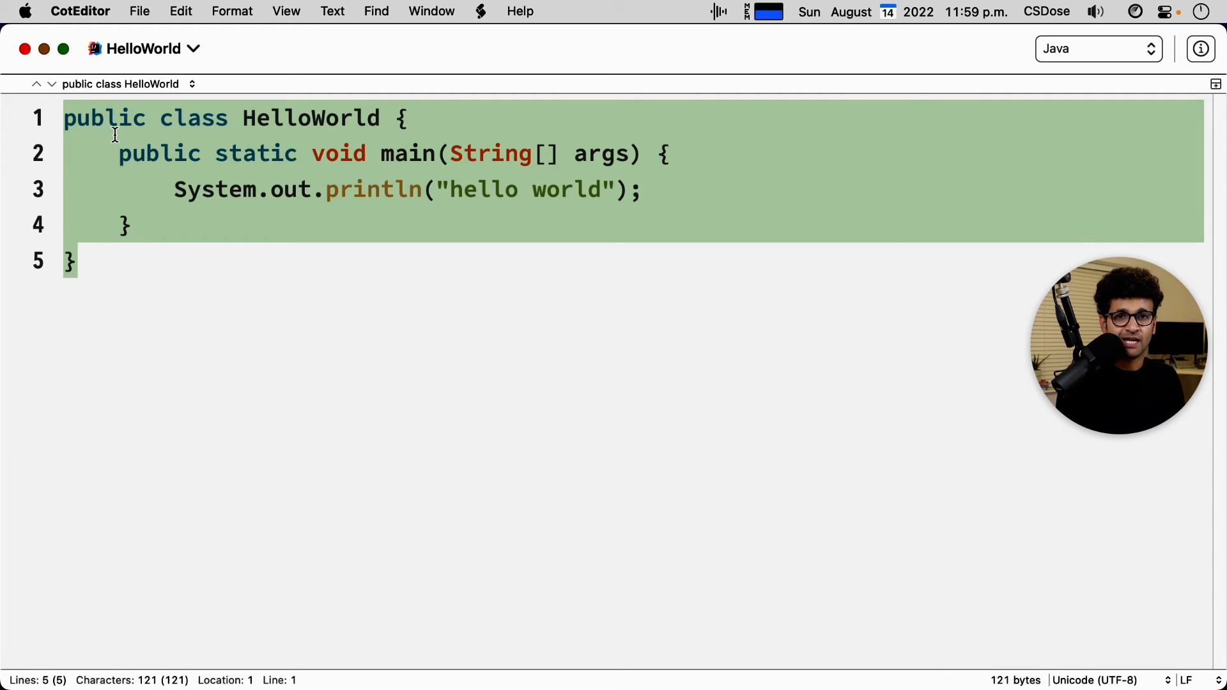
left_click(63, 49)
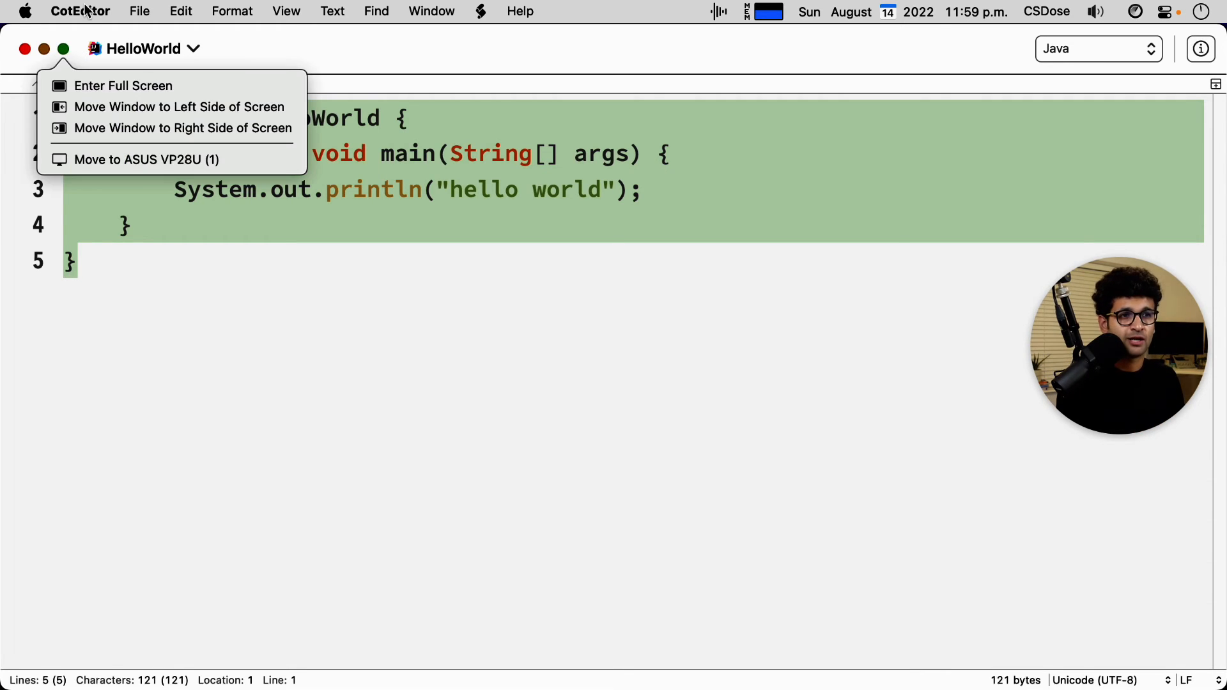
left_click(206, 262)
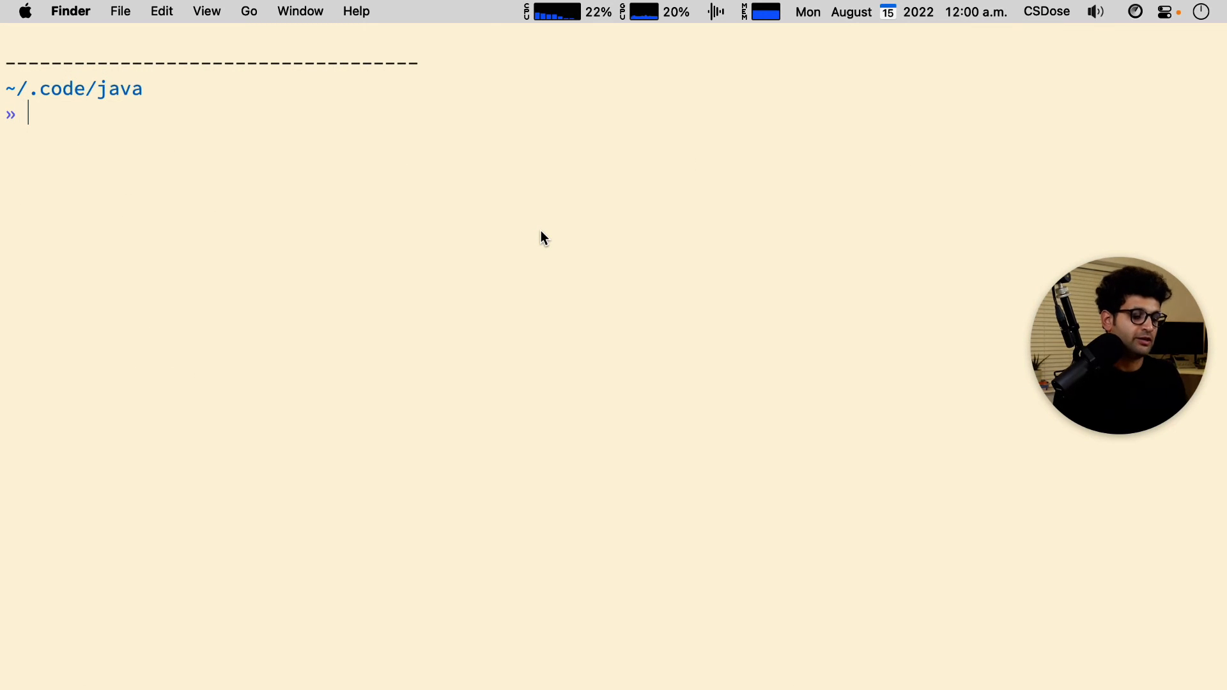
Compile with 'javac HelloWorld.java' and run 'java HelloWorld' in Terminal.
type("jac")
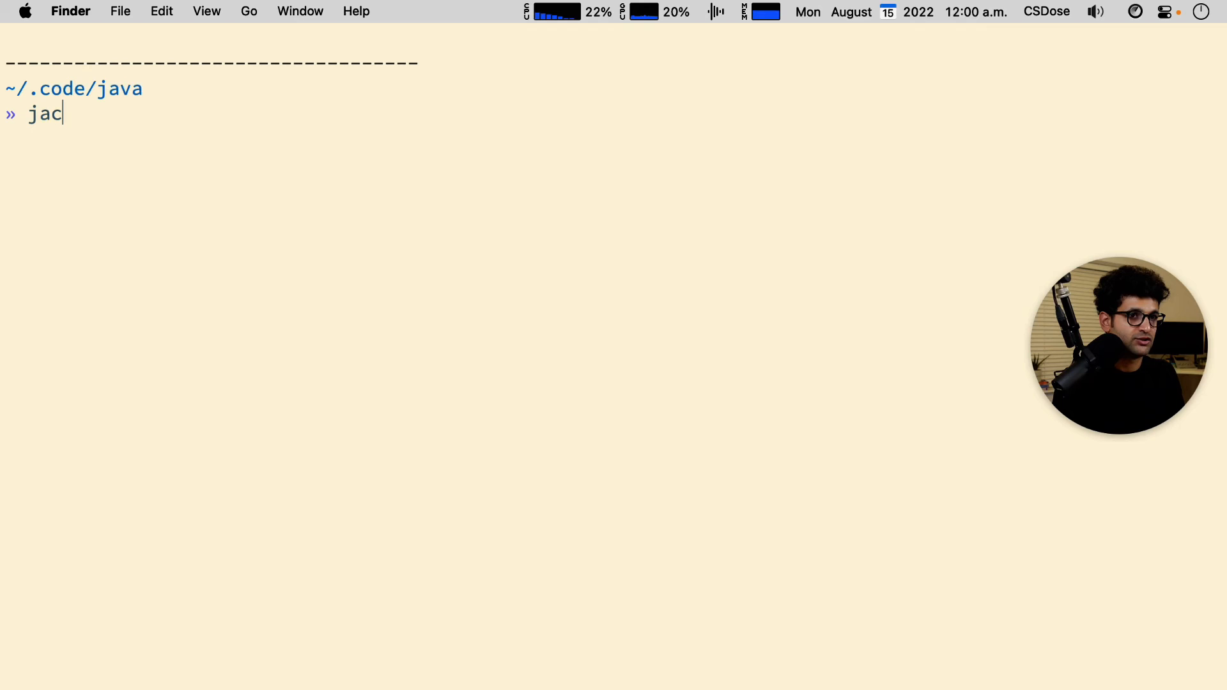
type("c")
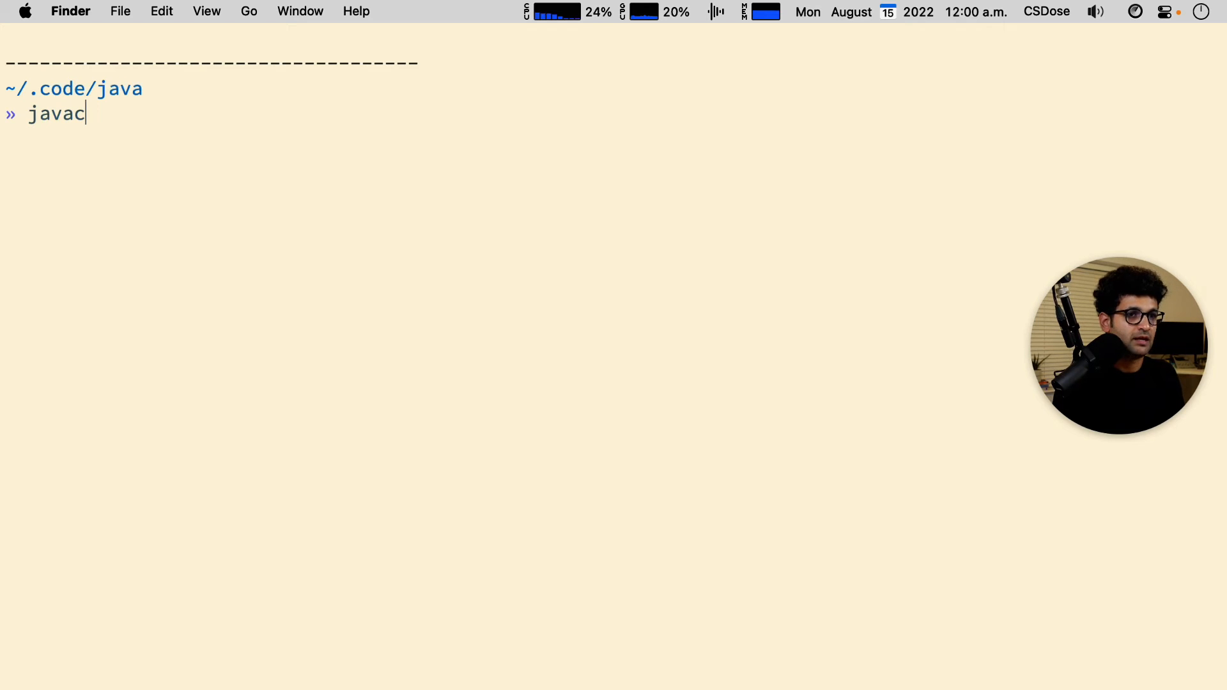
type("HelloWorld.java")
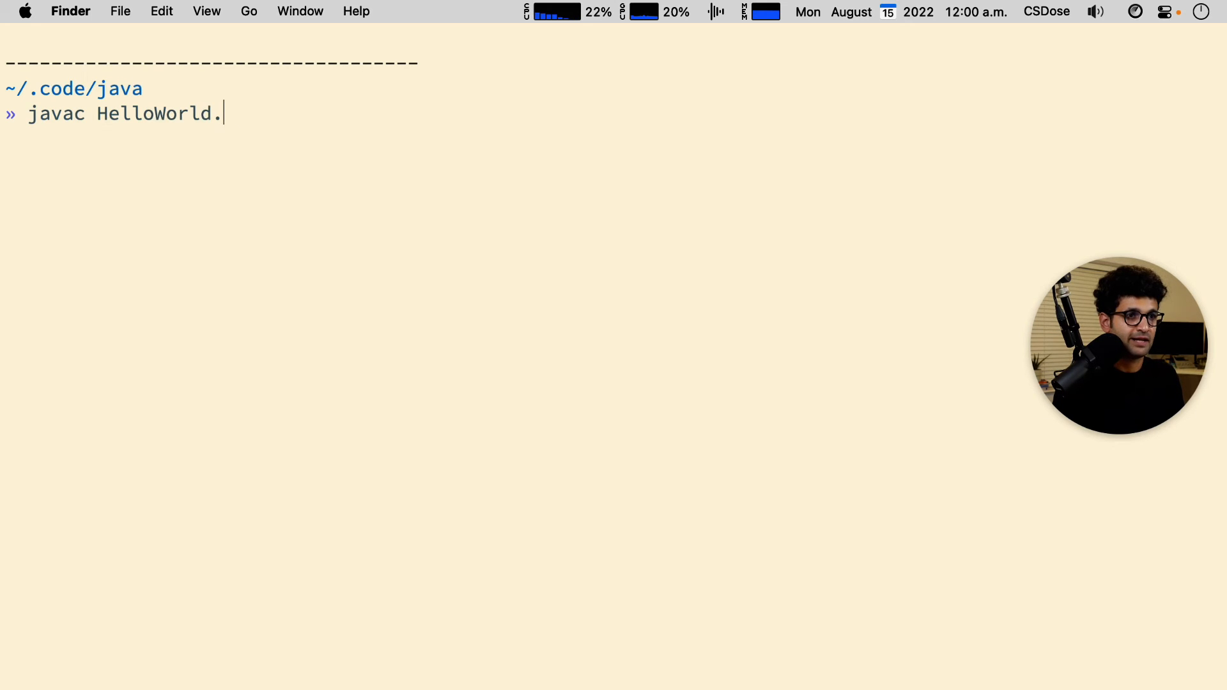
key("backspace")
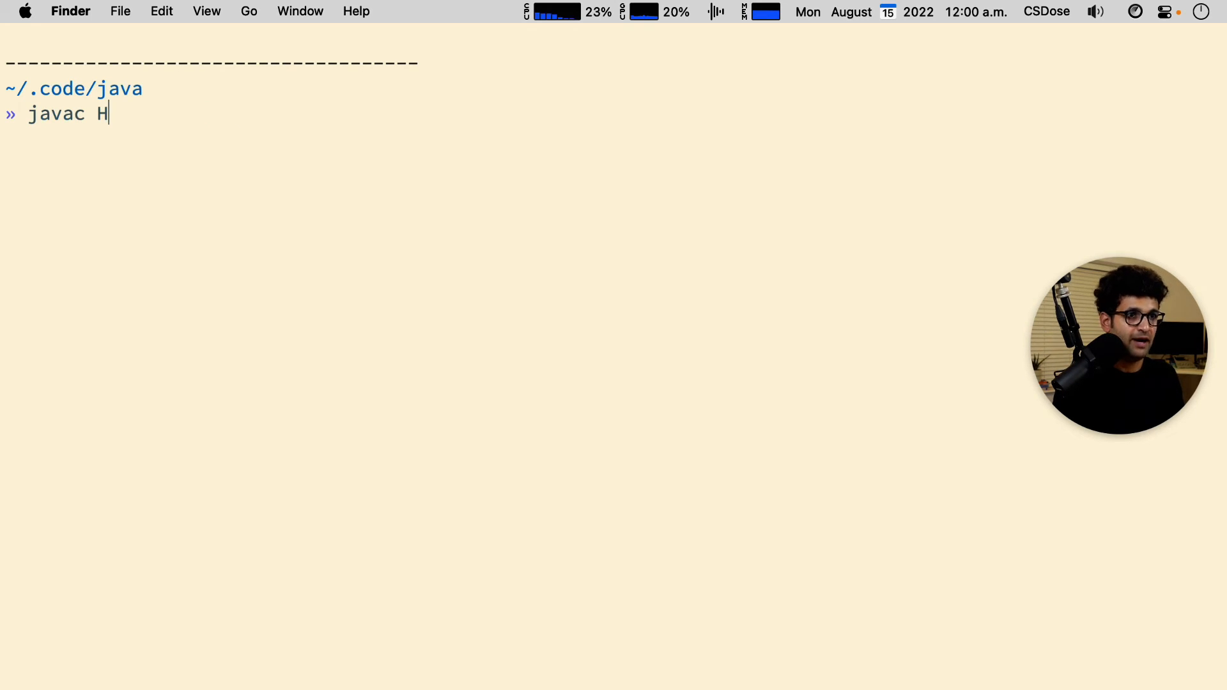
type("elloWorld.java")
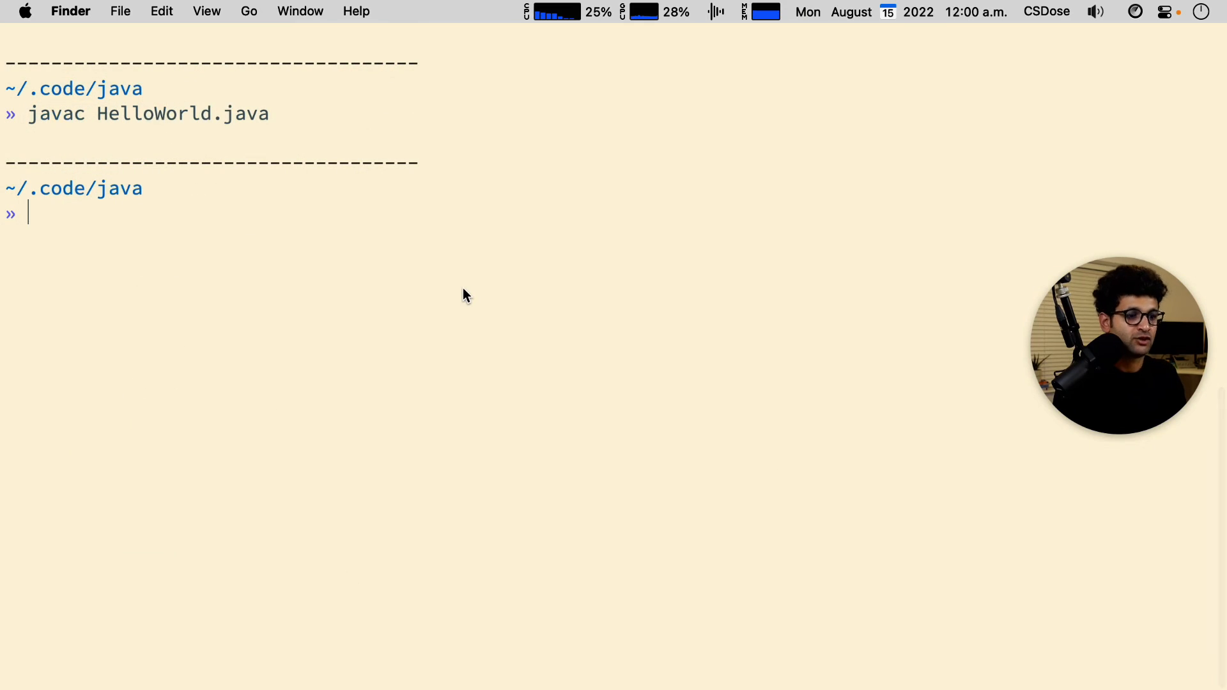
type("java")
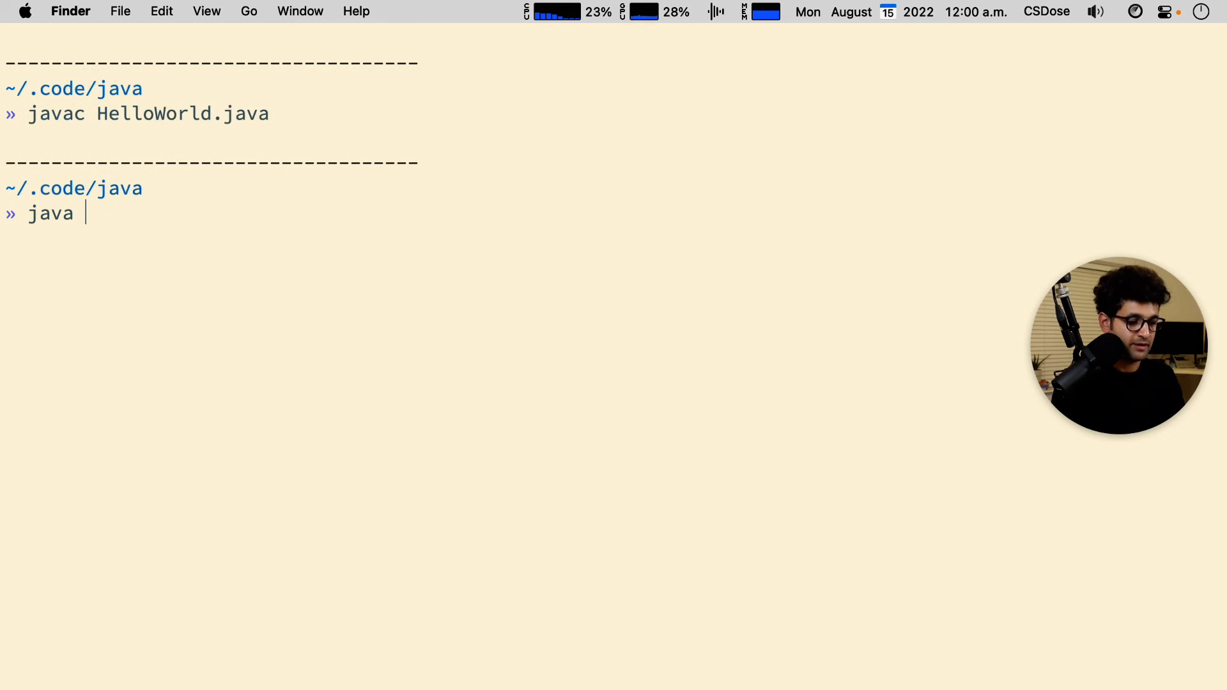
type("HelloWorld")
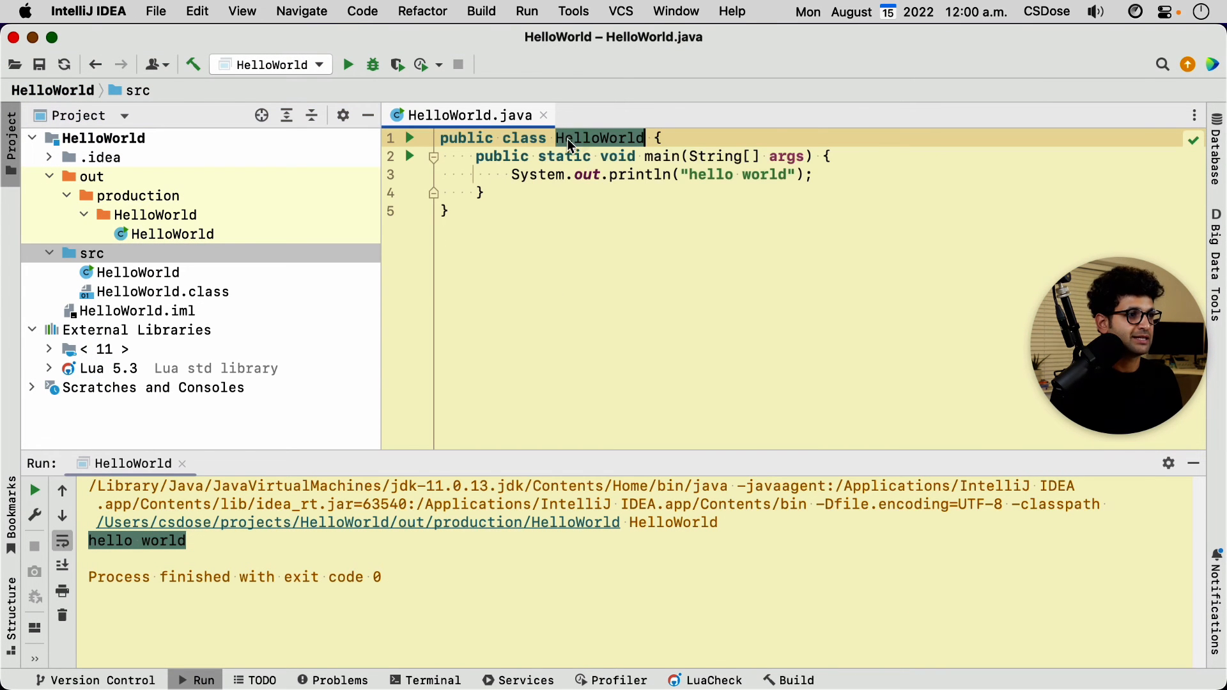
Open the HelloWorld source from Finder's java folder with CotEditor.
left_click(599, 138)
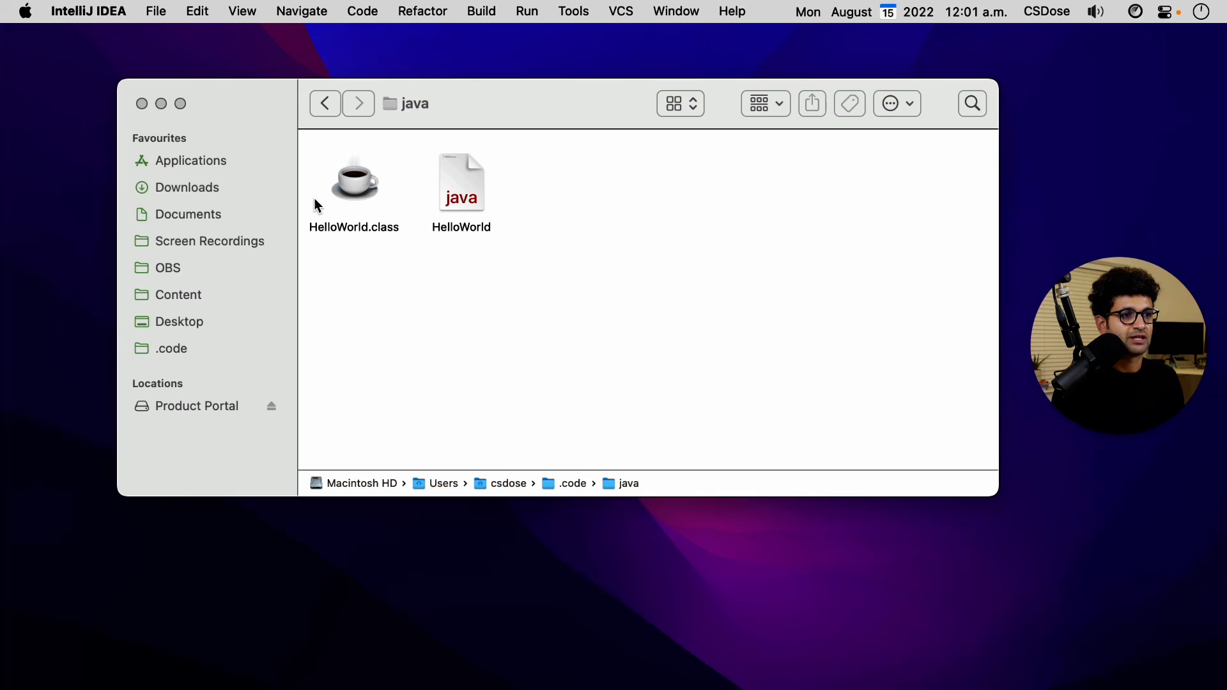
right_click(461, 182)
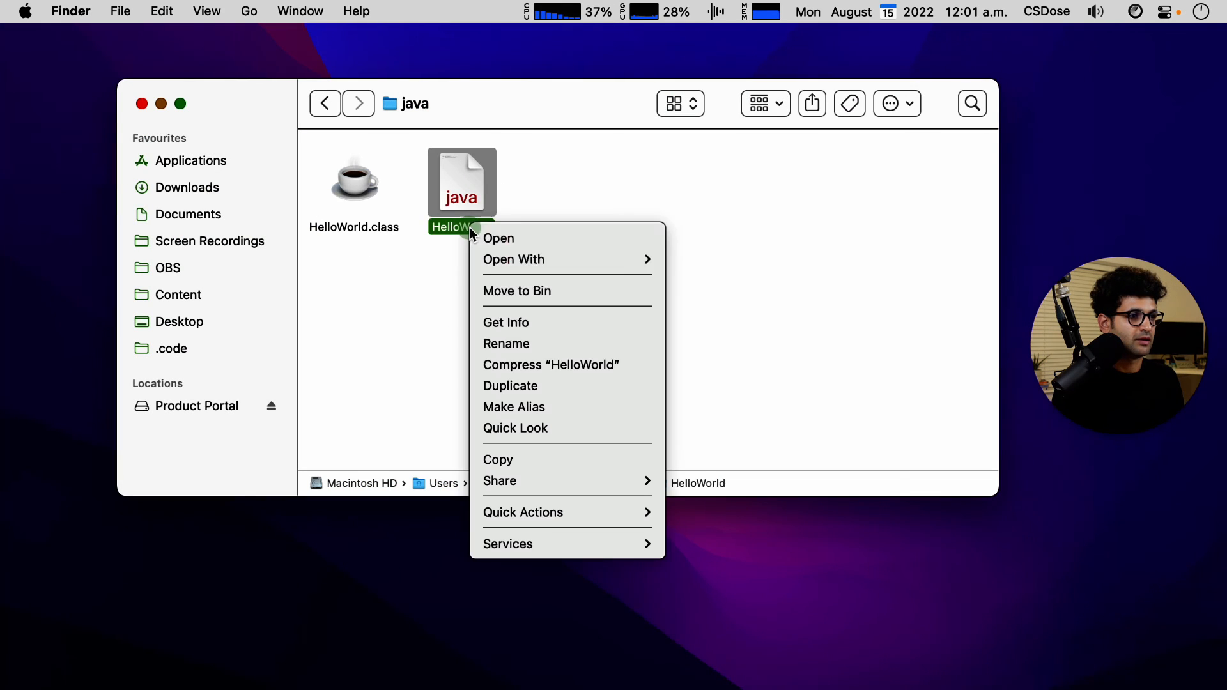
left_click(498, 237)
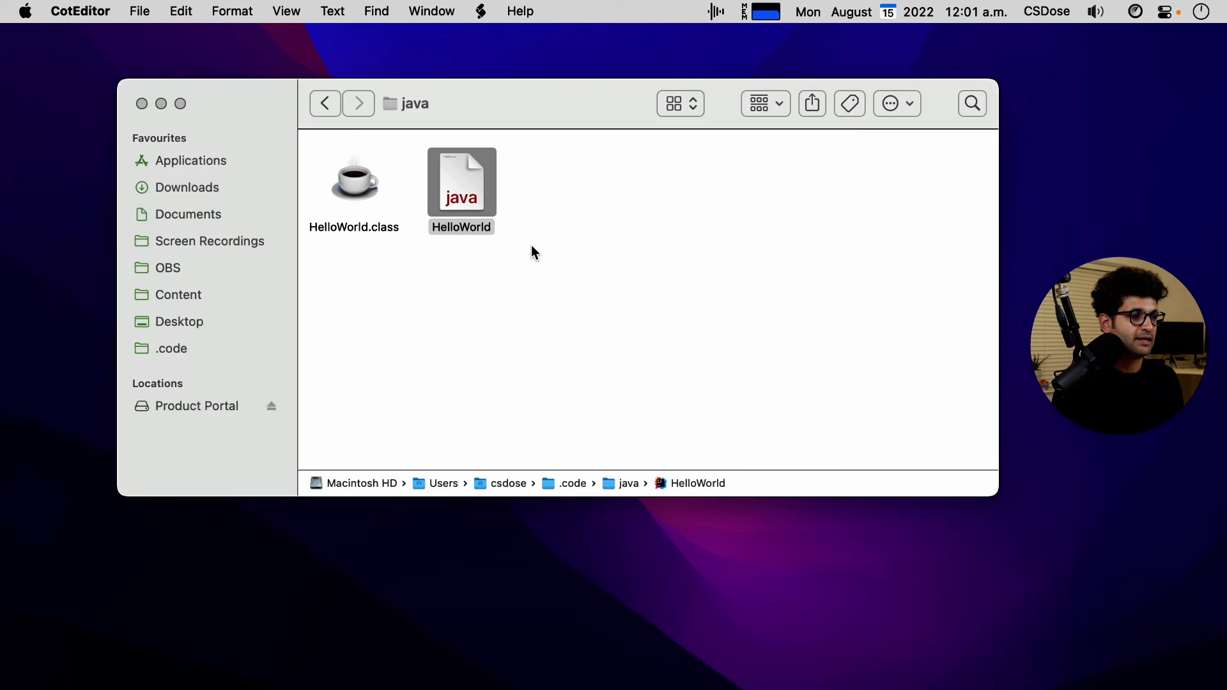
double_click(461, 170)
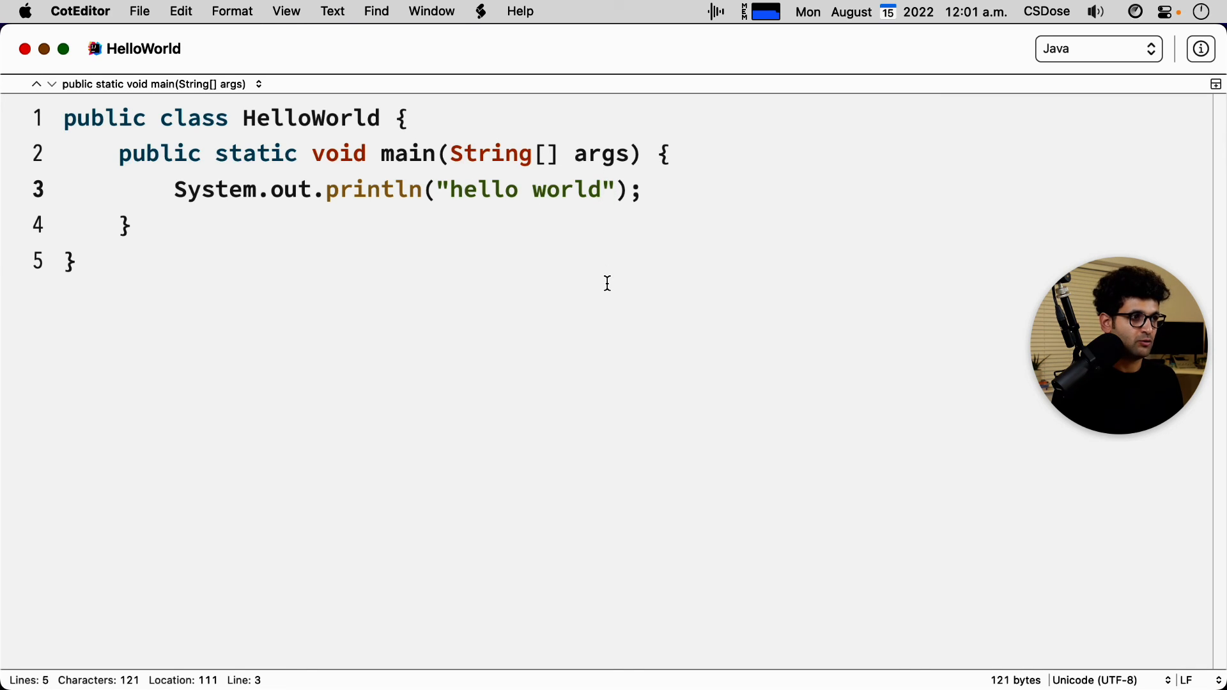
Change the message to 'hello world2' and rerun 'java HelloWorld' in Terminal.
type("2")
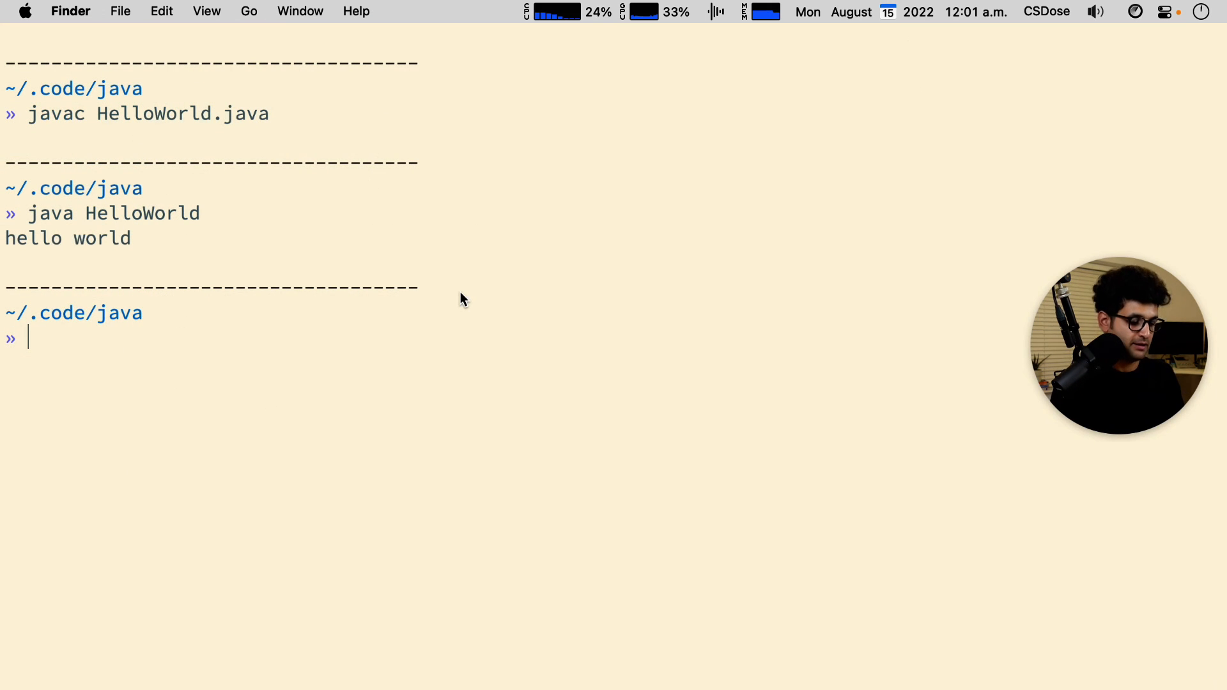
type("java HelloWorld")
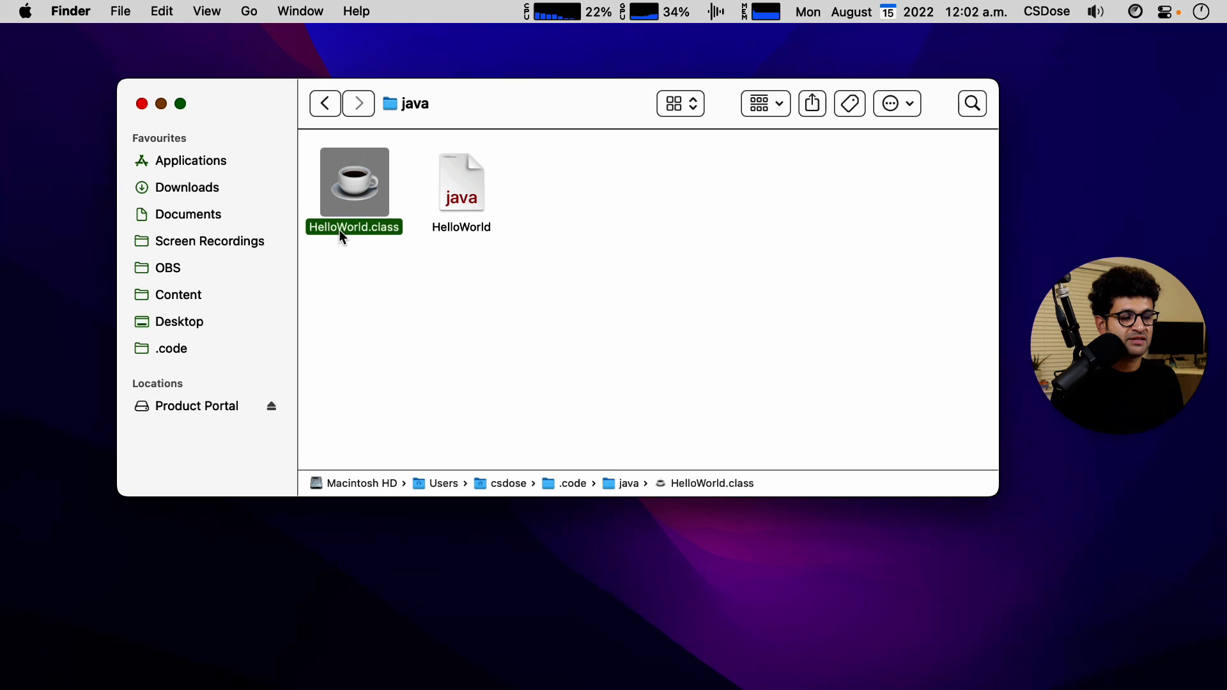
mouse_move(348, 170)
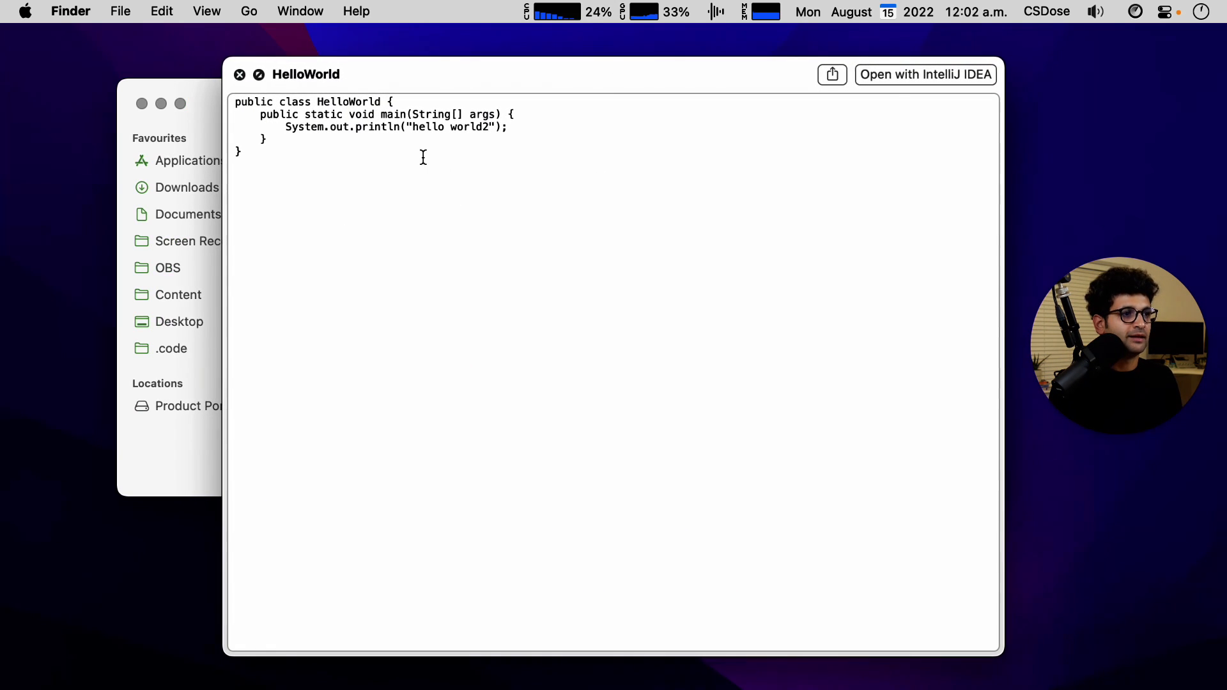
Preview the HelloWorld source in Finder, then type 'javac HelloWorld.java' in Terminal.
double_click(450, 127)
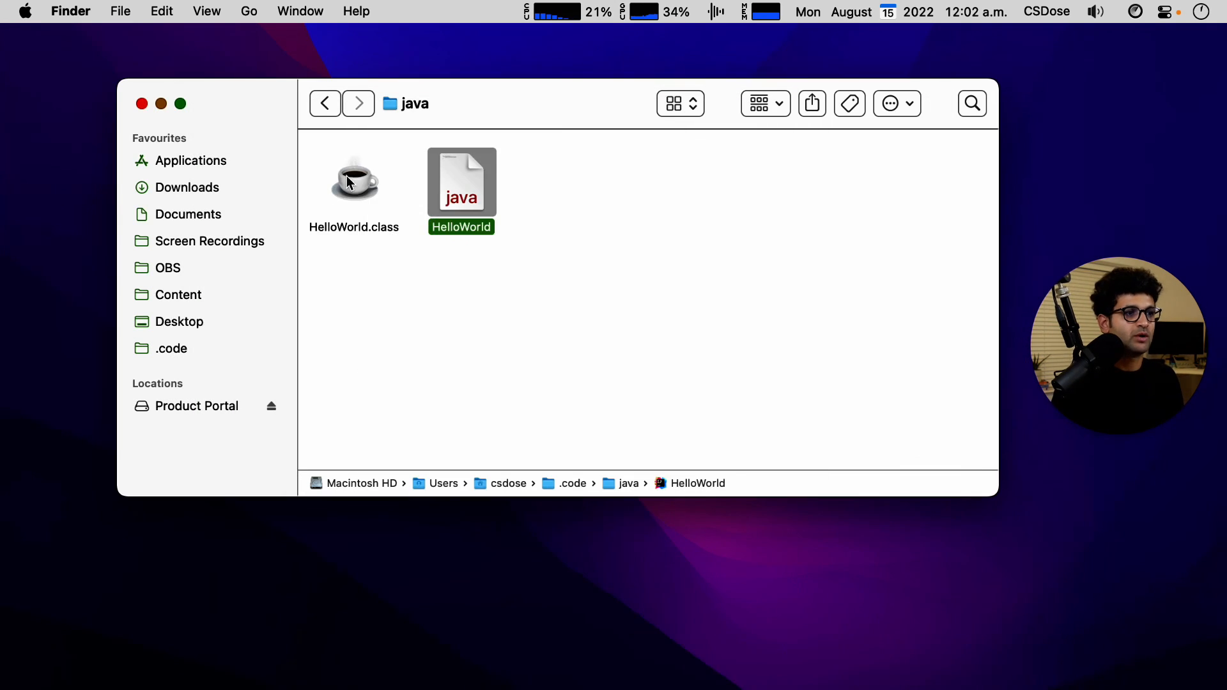
mouse_move(382, 241)
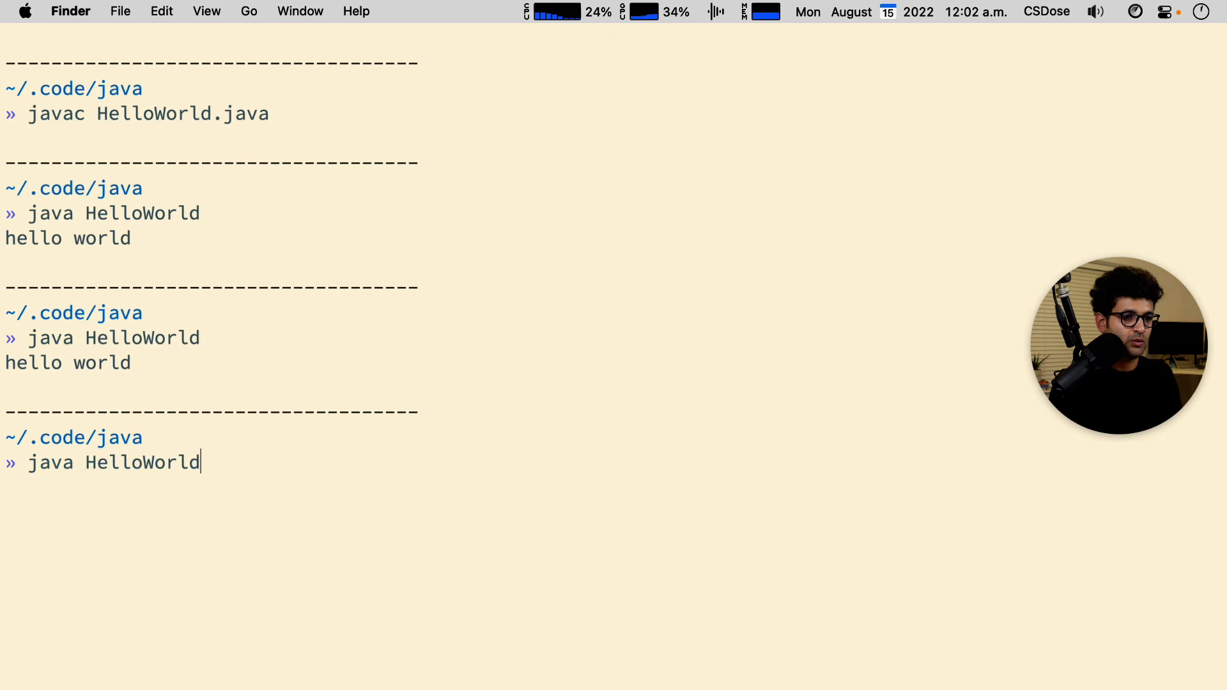
type("javac HelloWorld.java")
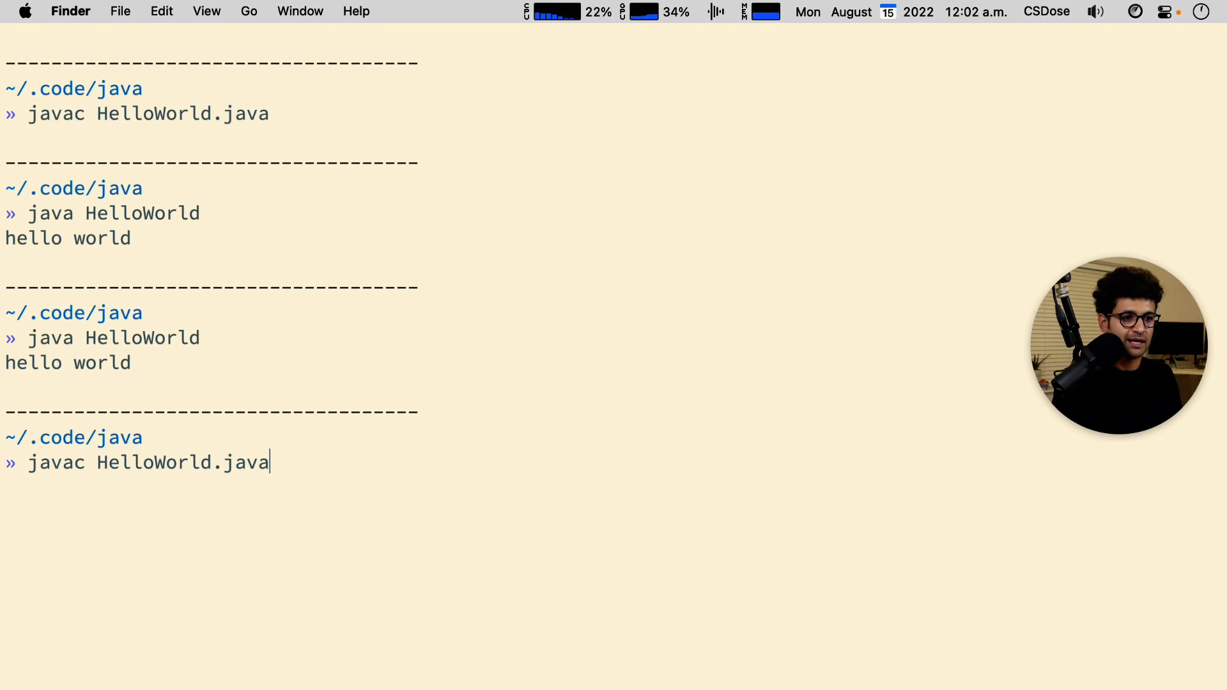